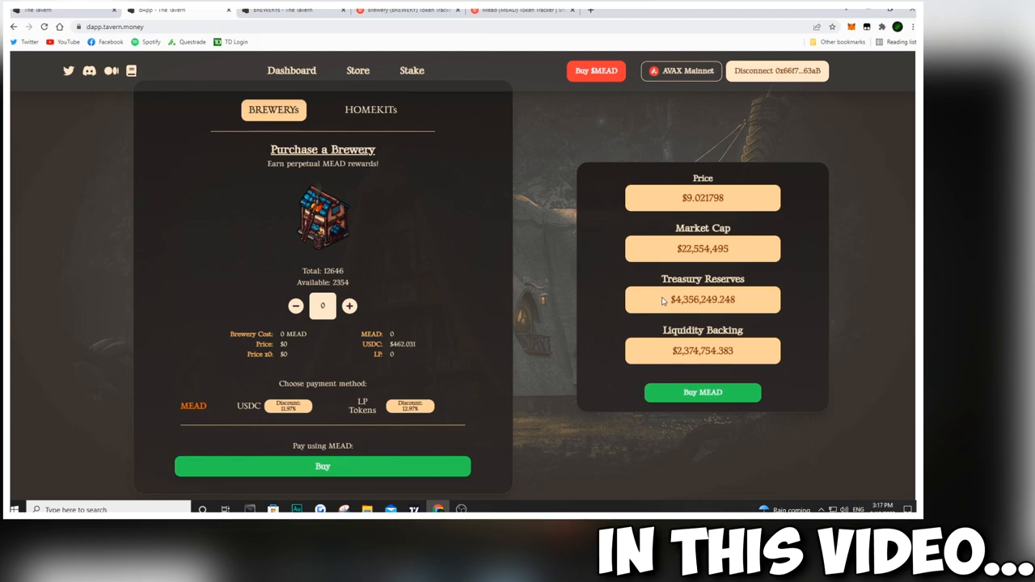
Open the dApp dashboard showing 2,354 of 12,646 BREWERYs available at MEAD ~$9.03
{"action": "scroll", "scroll_direction": "down", "scroll_amount": 3}
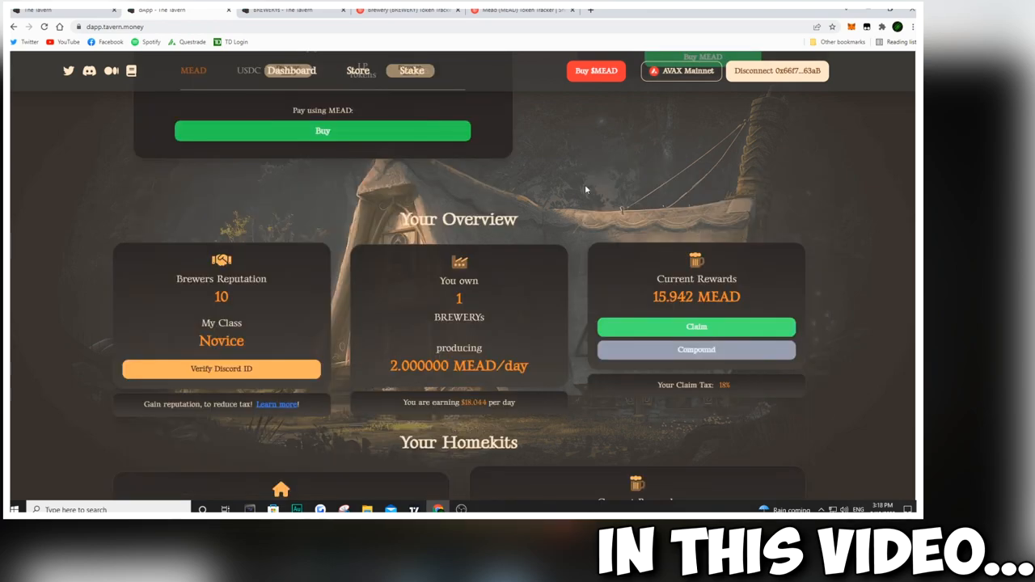
{"action": "left_click", "coordinate": [358, 71]}
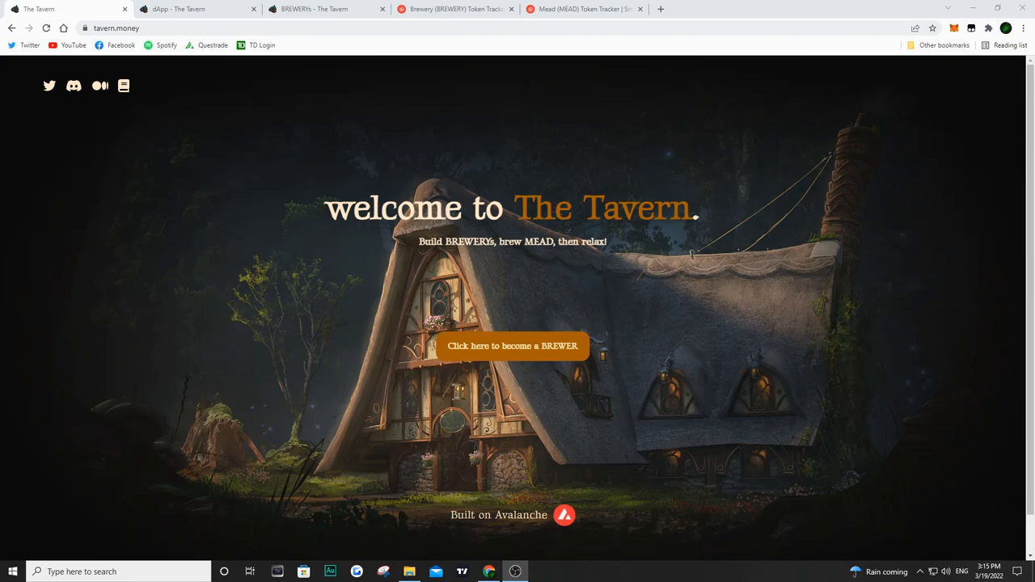
{"action": "mouse_move", "coordinate": [623, 260]}
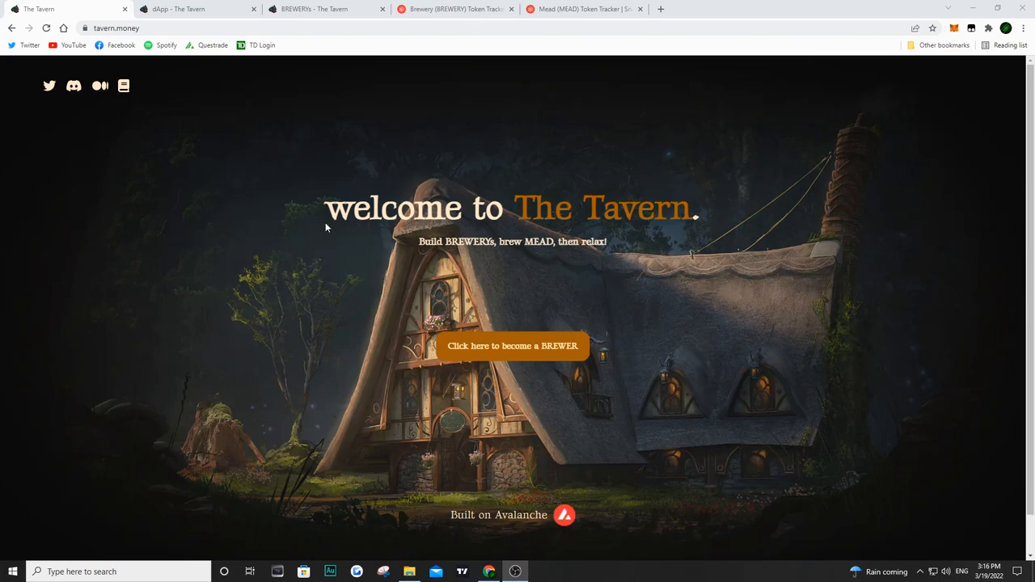
{"action": "left_click", "coordinate": [513, 346]}
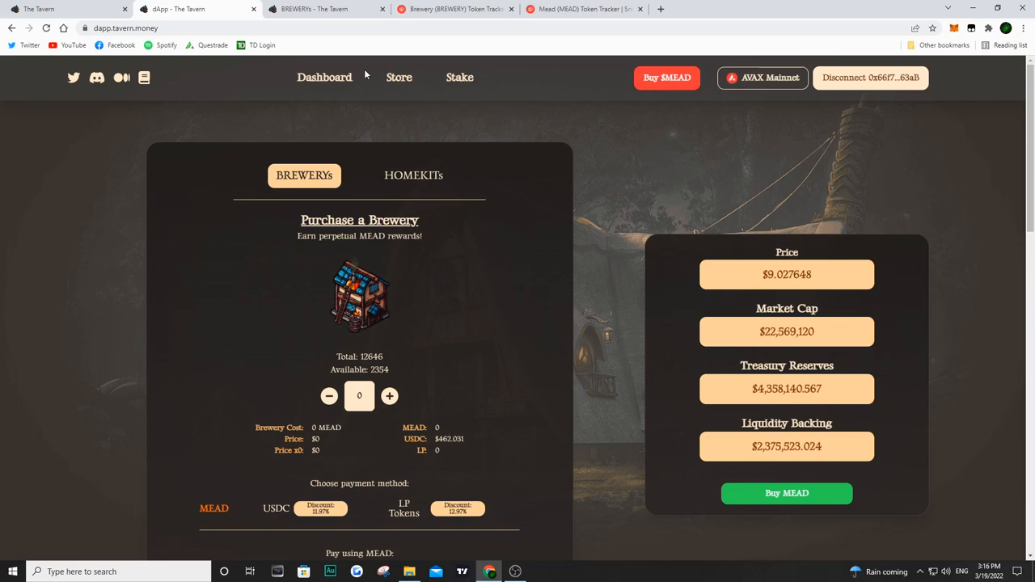
{"action": "scroll", "scroll_direction": "down", "scroll_amount": 3}
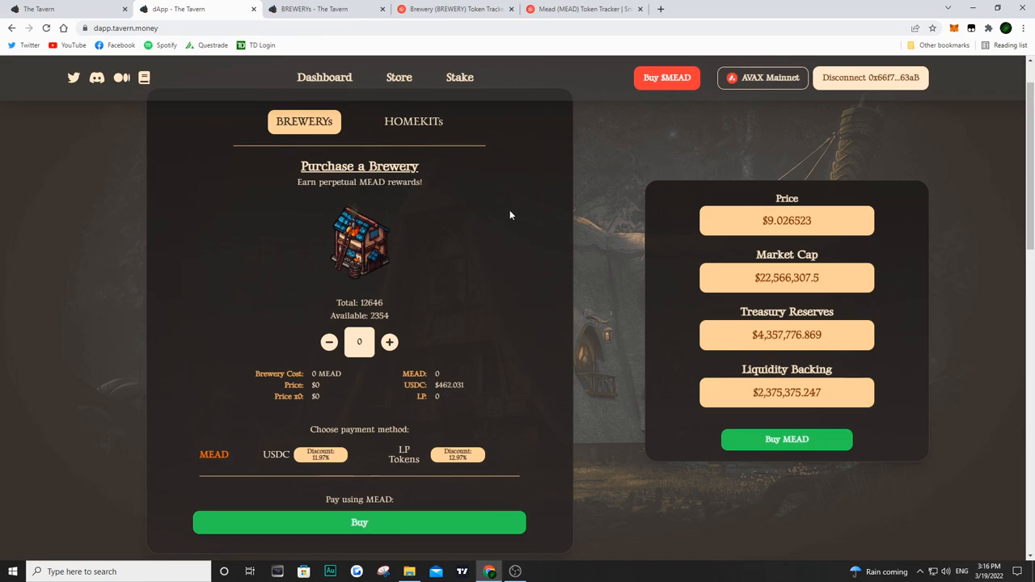
{"action": "mouse_move", "coordinate": [475, 218]}
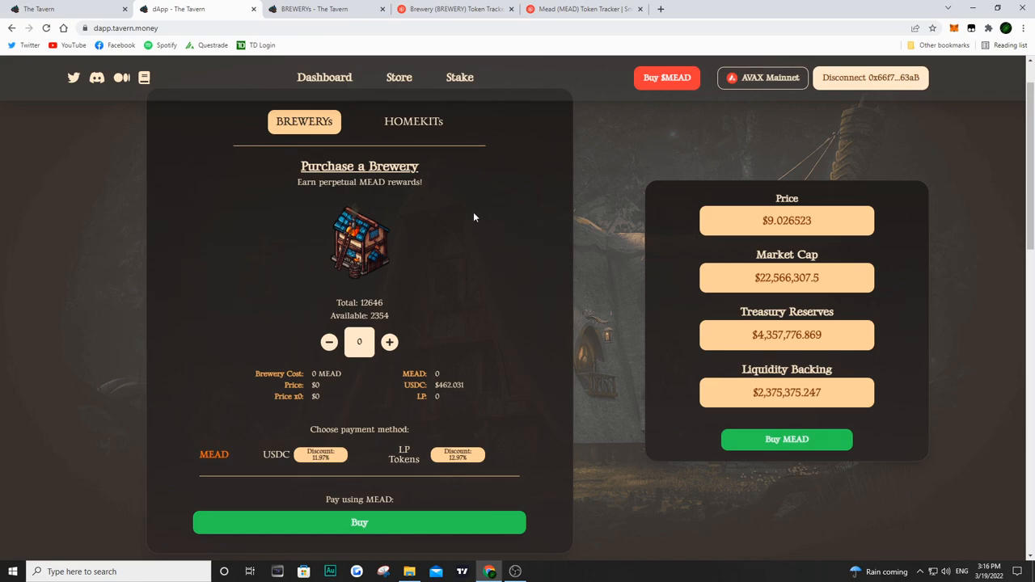
{"action": "mouse_move", "coordinate": [415, 241]}
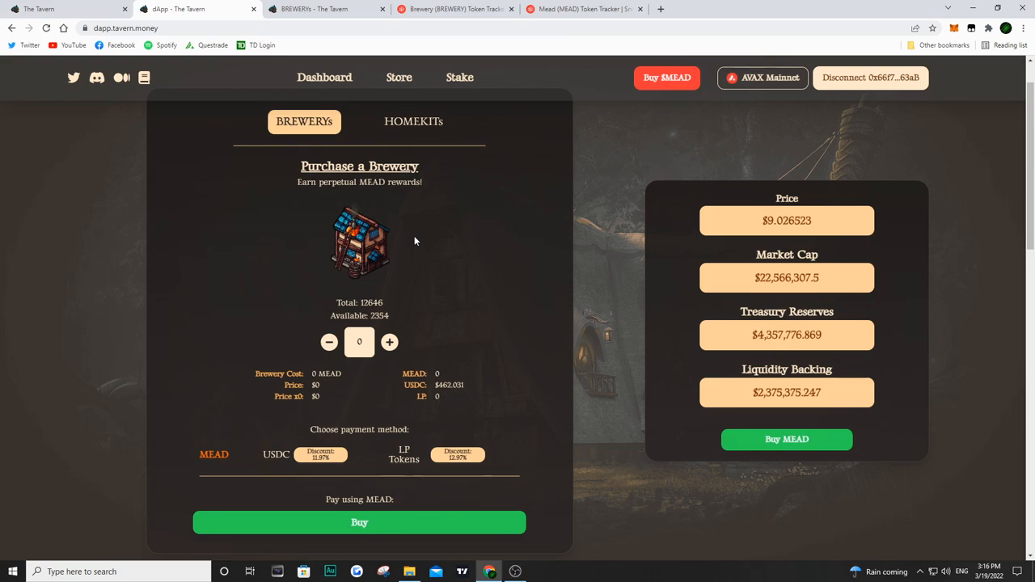
{"action": "mouse_move", "coordinate": [405, 256]}
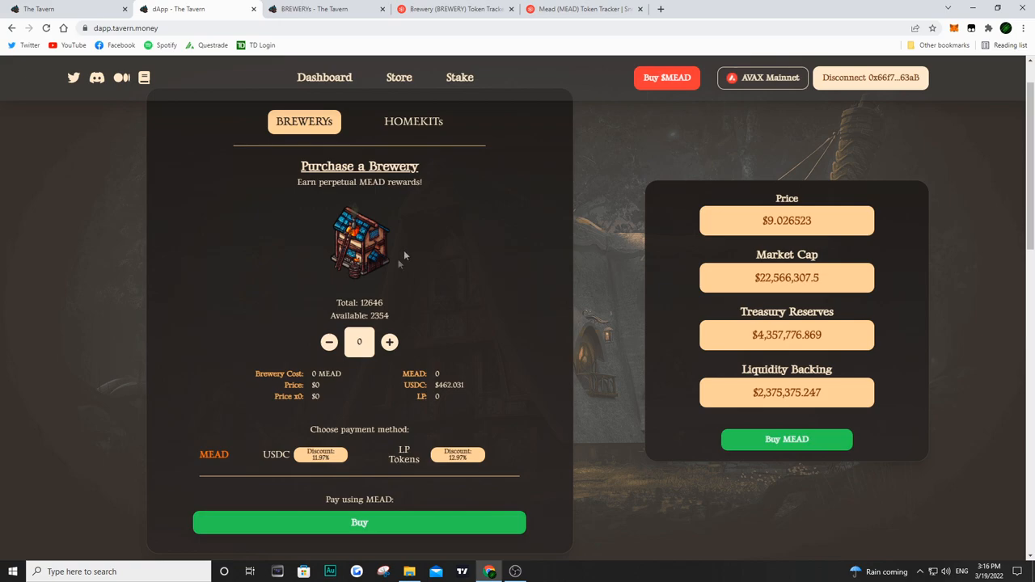
{"action": "mouse_move", "coordinate": [370, 314]}
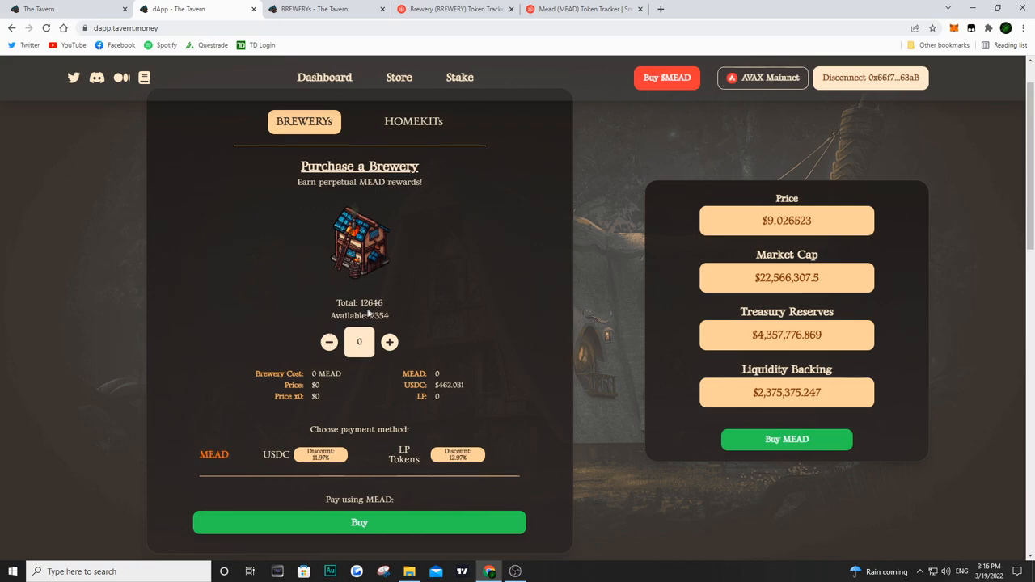
{"action": "mouse_move", "coordinate": [413, 314]}
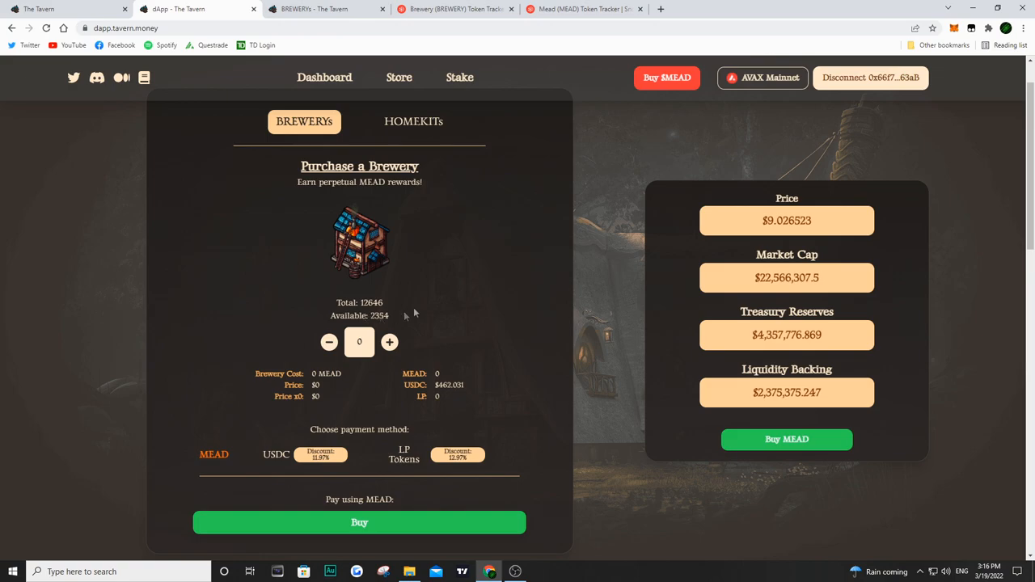
{"action": "mouse_move", "coordinate": [414, 315]}
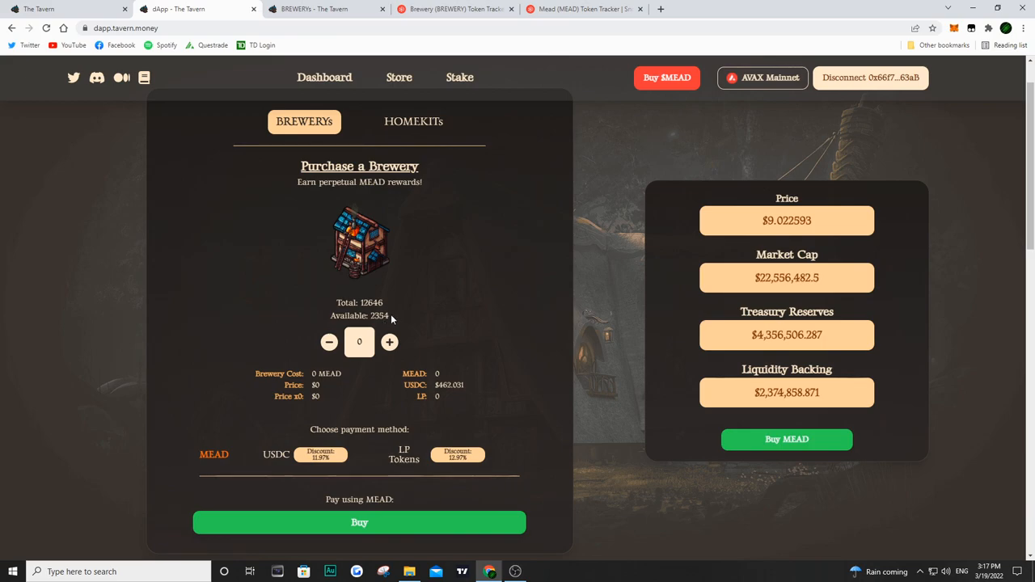
Highlight Price, Market Cap, Treasury Reserves and Liquidity Backing, then scroll to Your Overview
{"action": "double_click", "coordinate": [786, 220]}
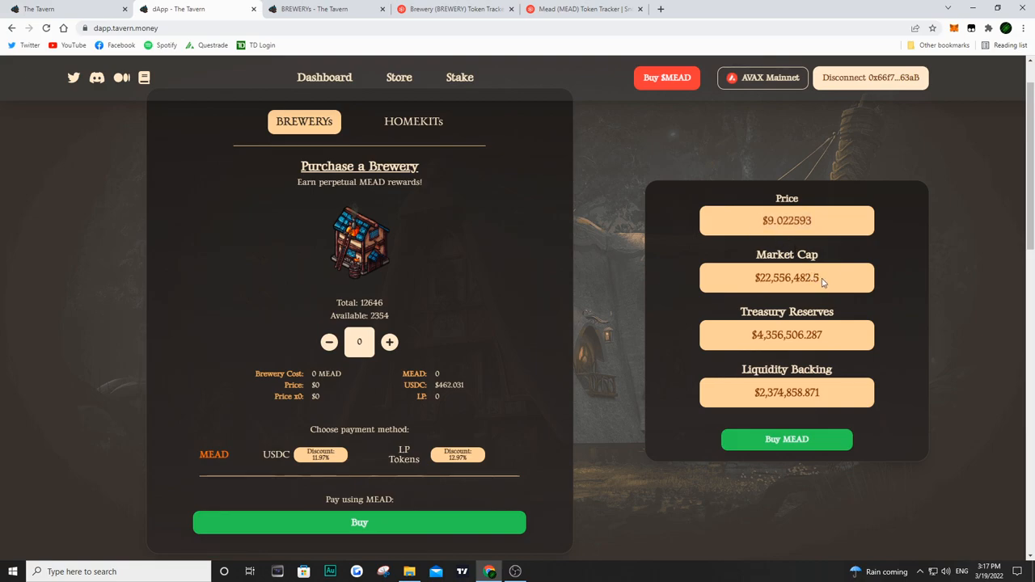
{"action": "double_click", "coordinate": [787, 278]}
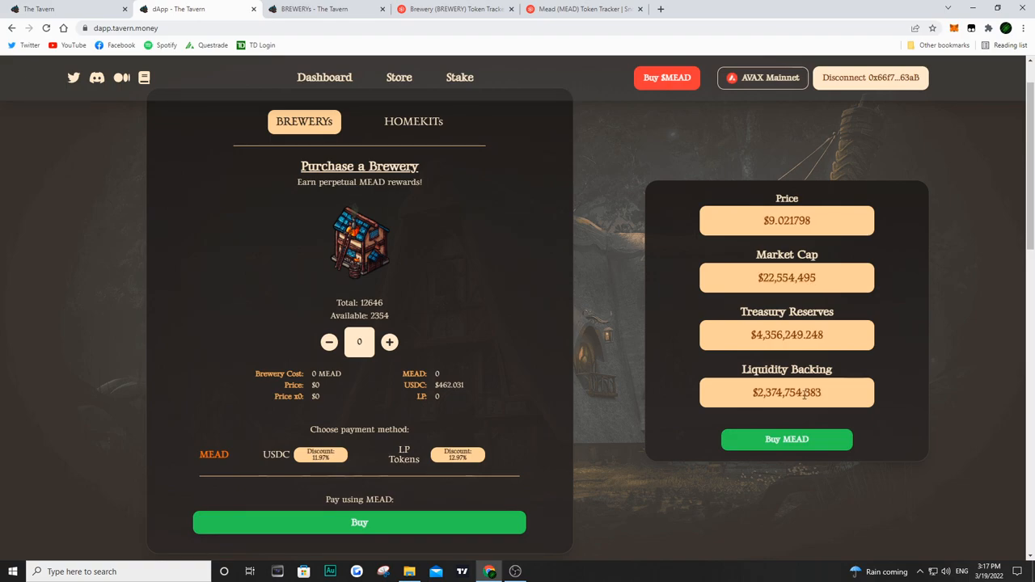
{"action": "mouse_move", "coordinate": [748, 336]}
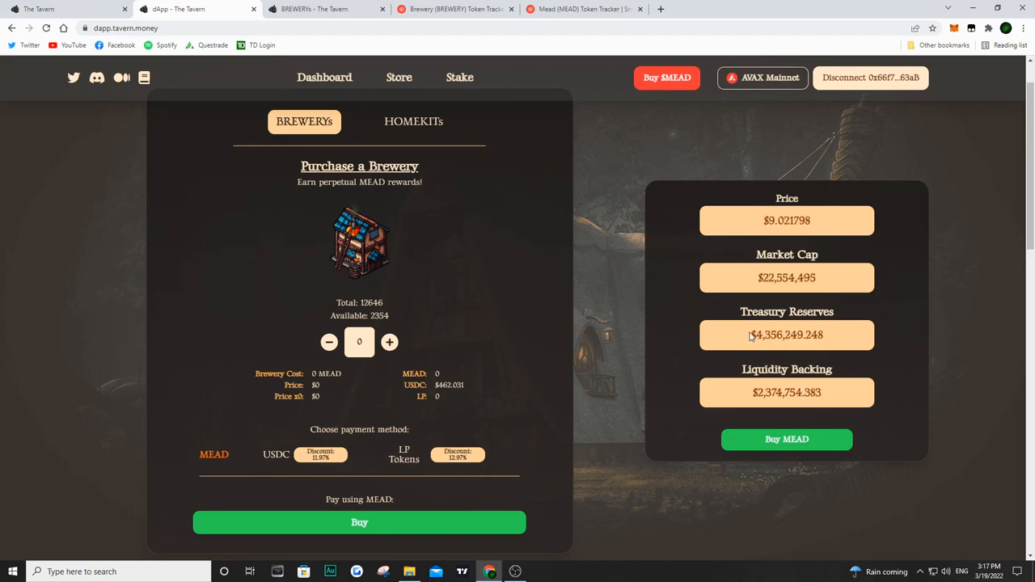
{"action": "double_click", "coordinate": [786, 335]}
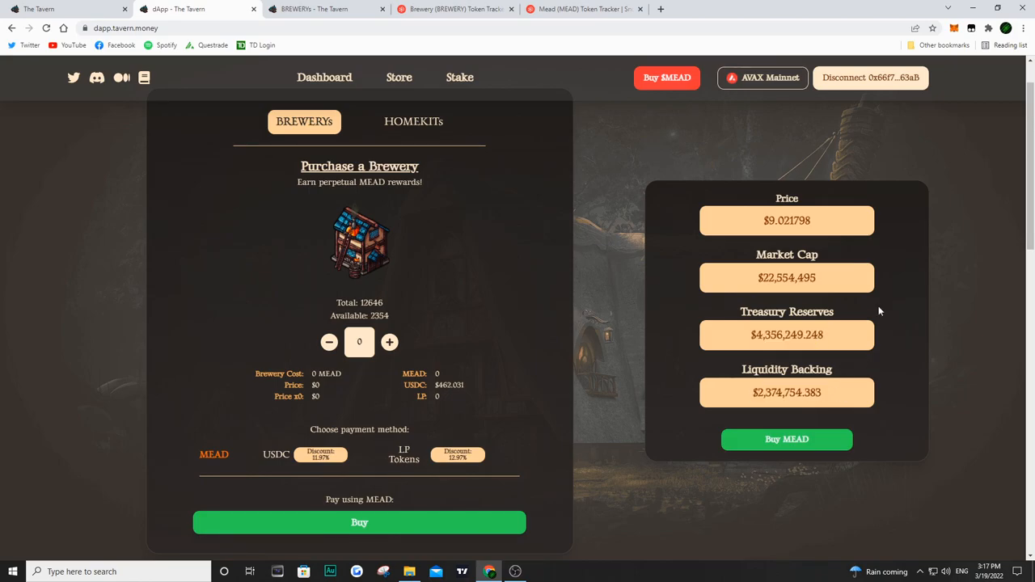
{"action": "scroll", "scroll_direction": "down", "scroll_amount": 3}
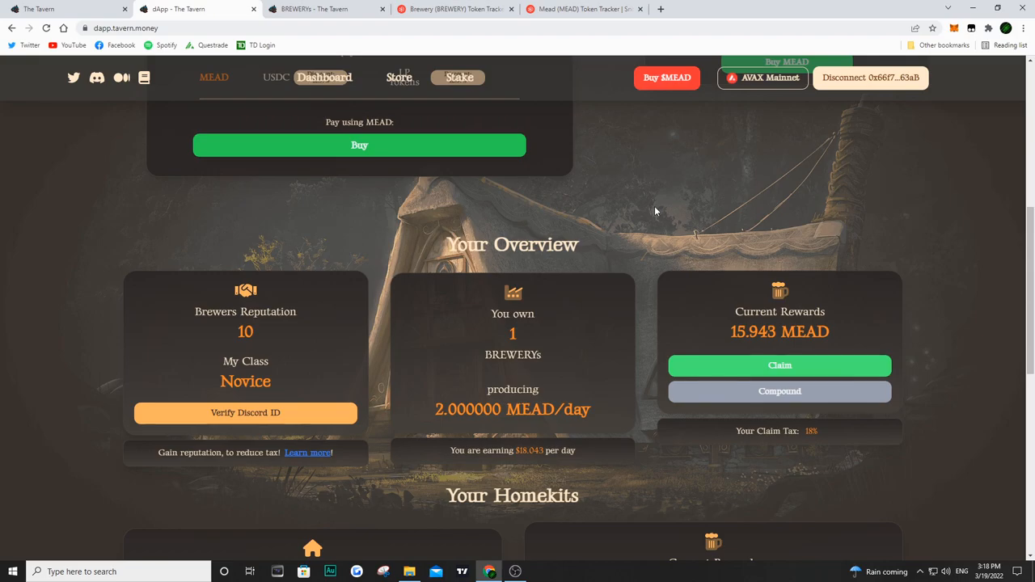
Set brewery quantity to 1 and compare USDC ($794.147) with LP Token ($785.126) payment
{"action": "scroll", "scroll_direction": "up", "scroll_amount": 3}
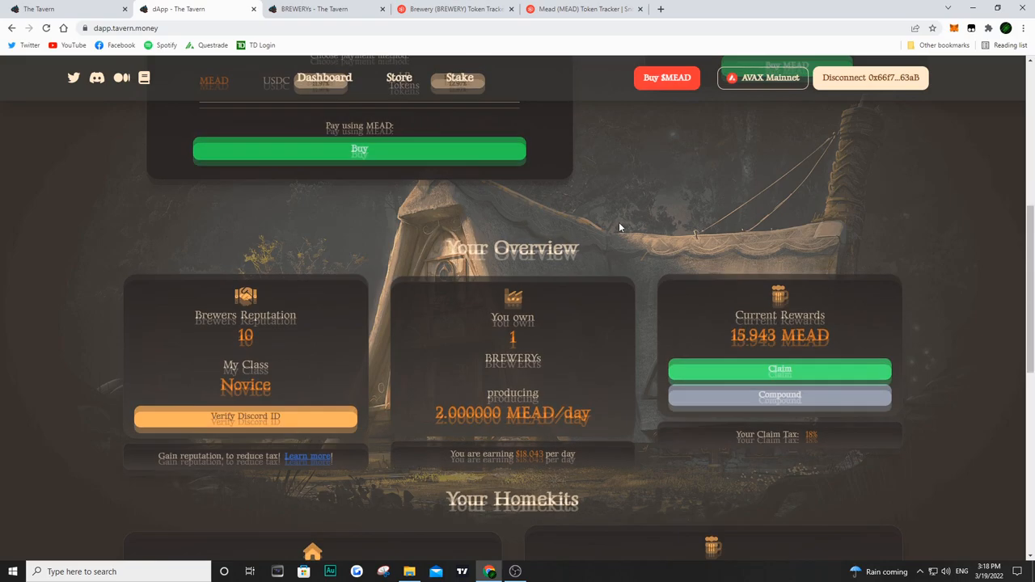
{"action": "scroll", "scroll_direction": "up", "scroll_amount": 3}
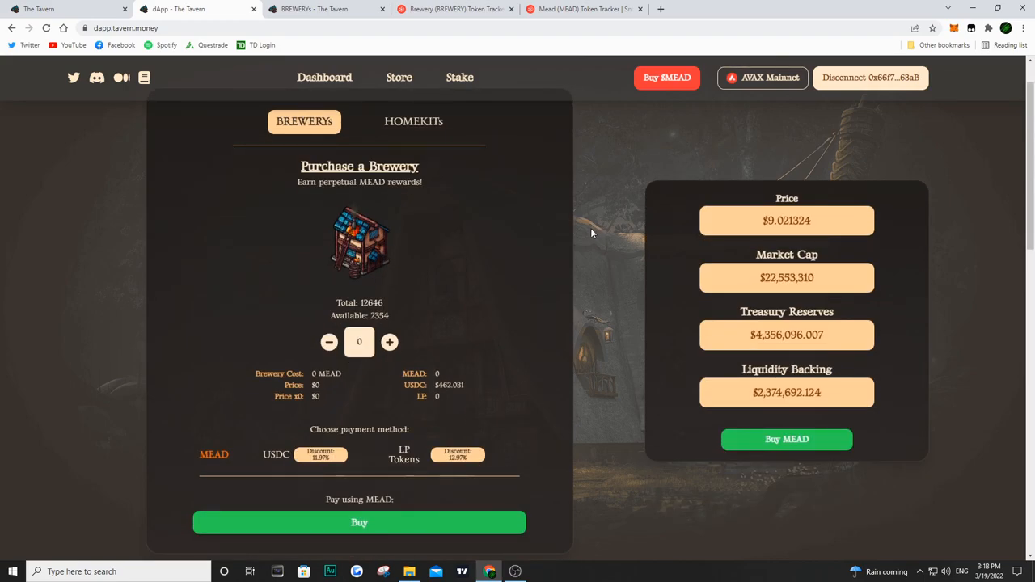
{"action": "mouse_move", "coordinate": [319, 386]}
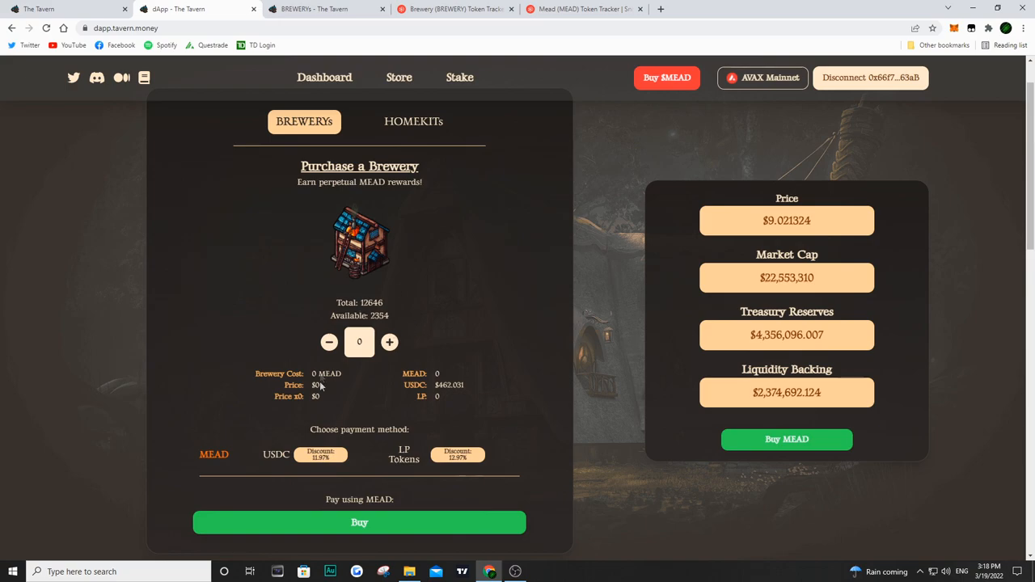
{"action": "left_click", "coordinate": [389, 341]}
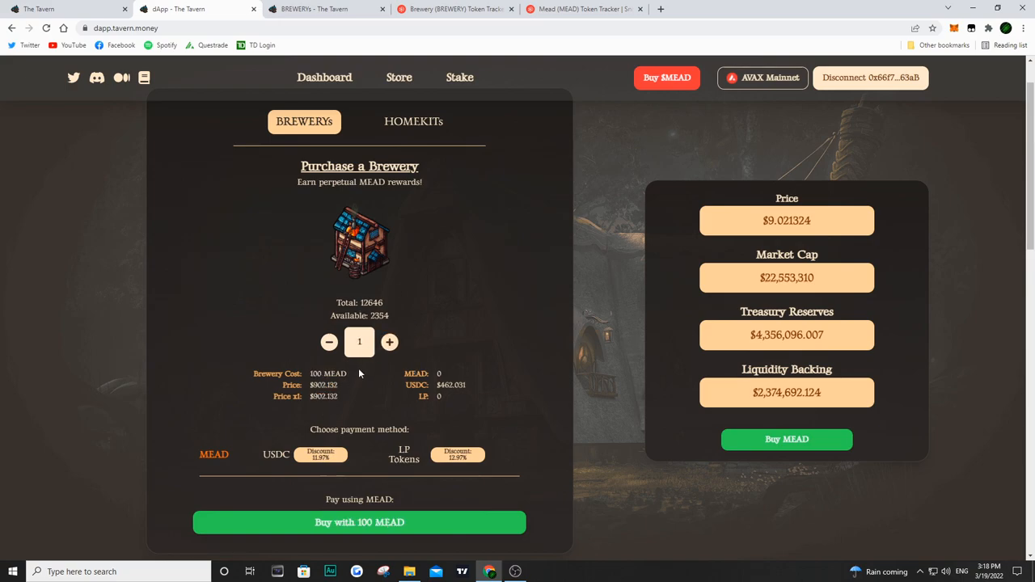
{"action": "mouse_move", "coordinate": [802, 220]}
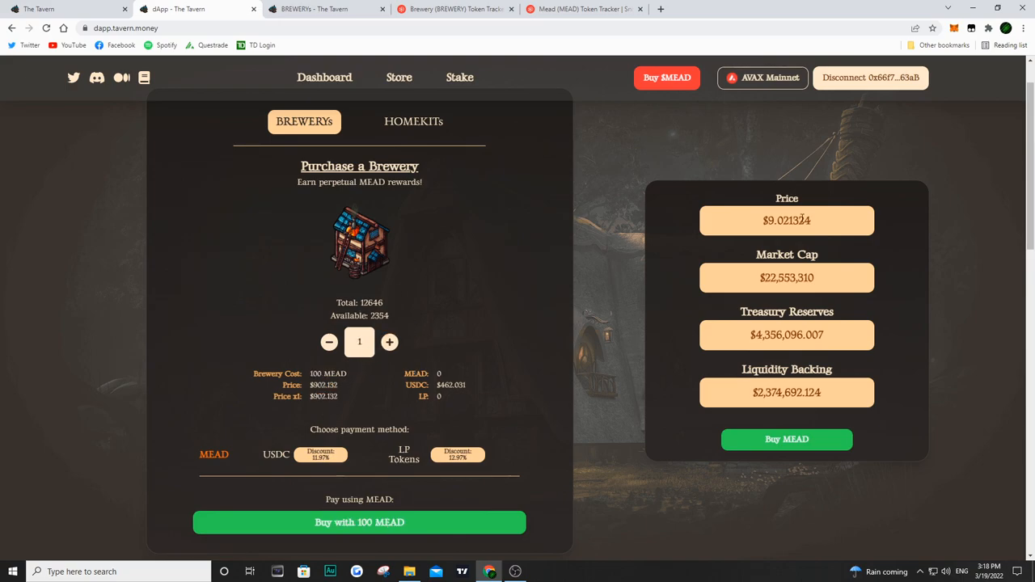
{"action": "mouse_move", "coordinate": [347, 396]}
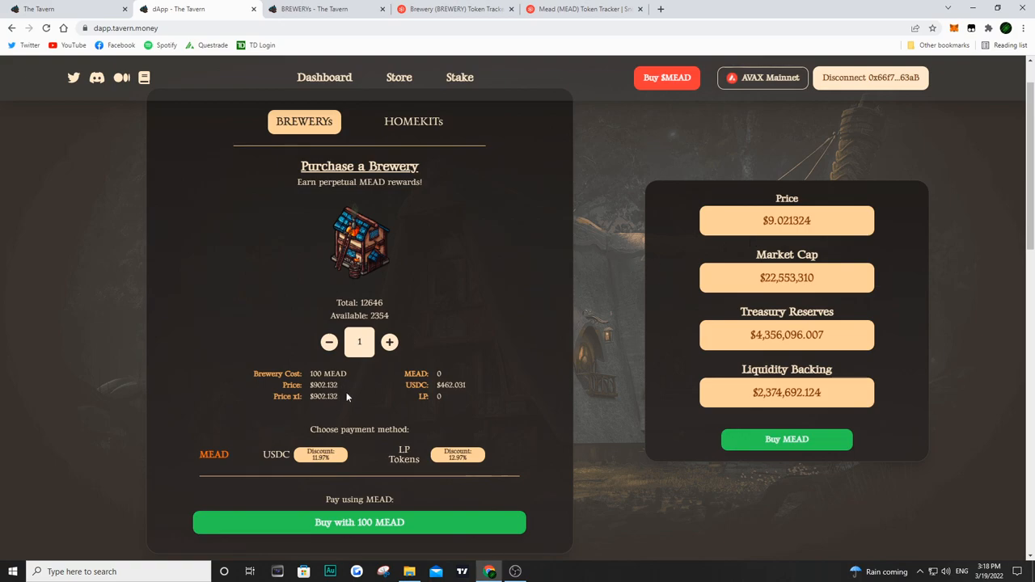
{"action": "left_click", "coordinate": [276, 454]}
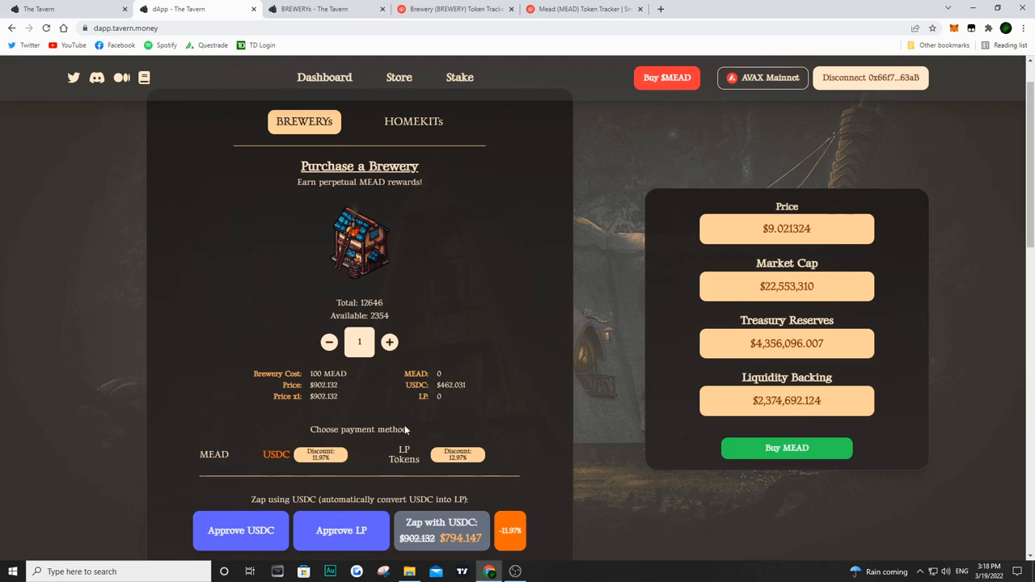
{"action": "scroll", "scroll_direction": "down", "scroll_amount": 3}
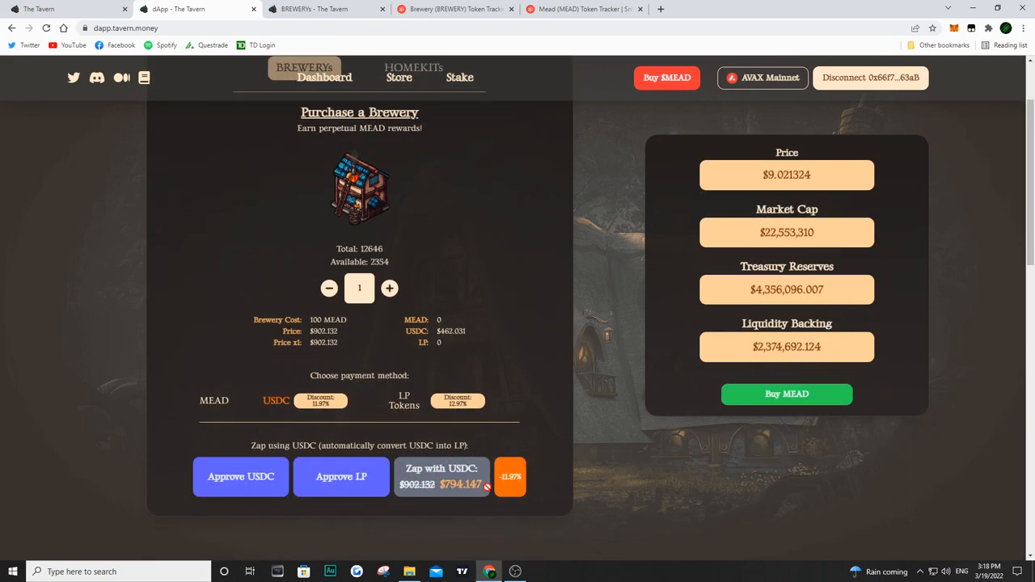
{"action": "left_click", "coordinate": [403, 400]}
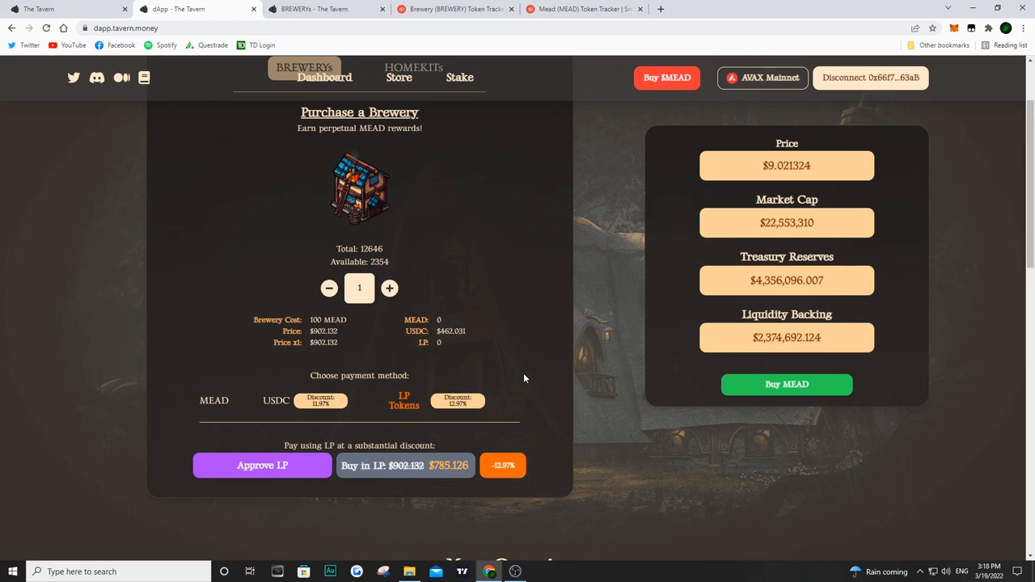
{"action": "mouse_move", "coordinate": [486, 465]}
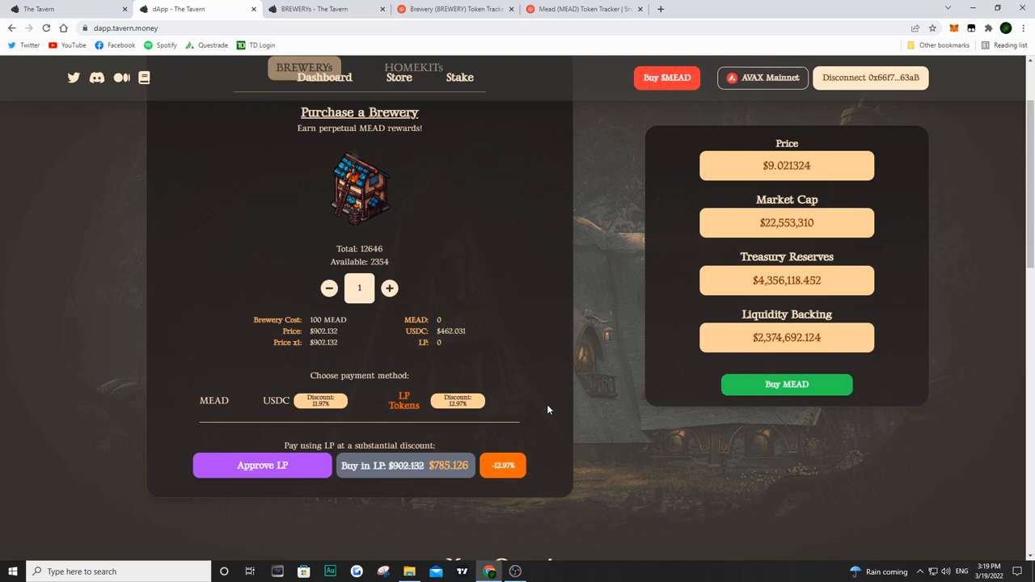
Highlight the daily MEAD earnings and the 18% claim tax in Your Overview
{"action": "scroll", "scroll_direction": "down", "scroll_amount": 3}
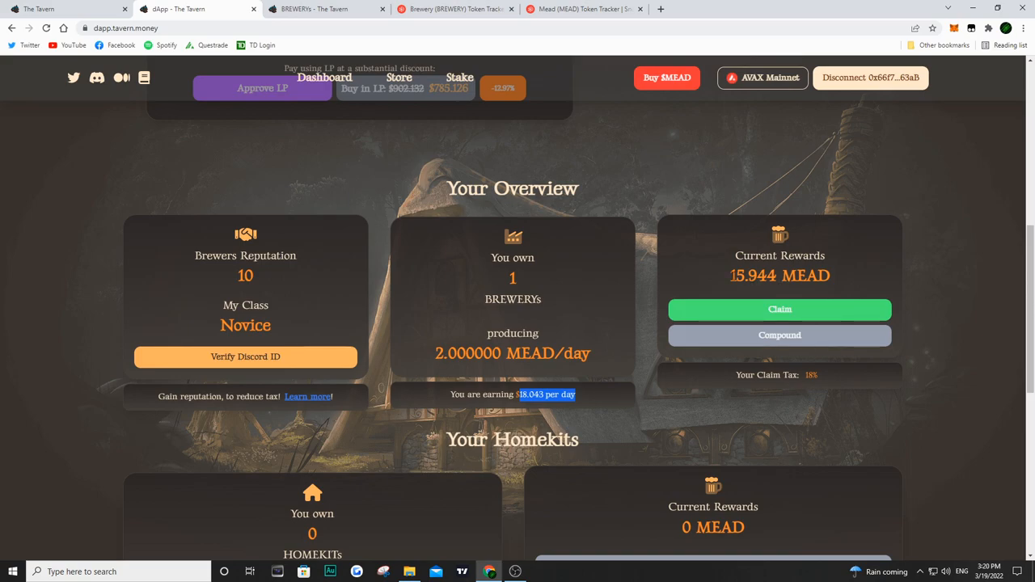
{"action": "double_click", "coordinate": [779, 275]}
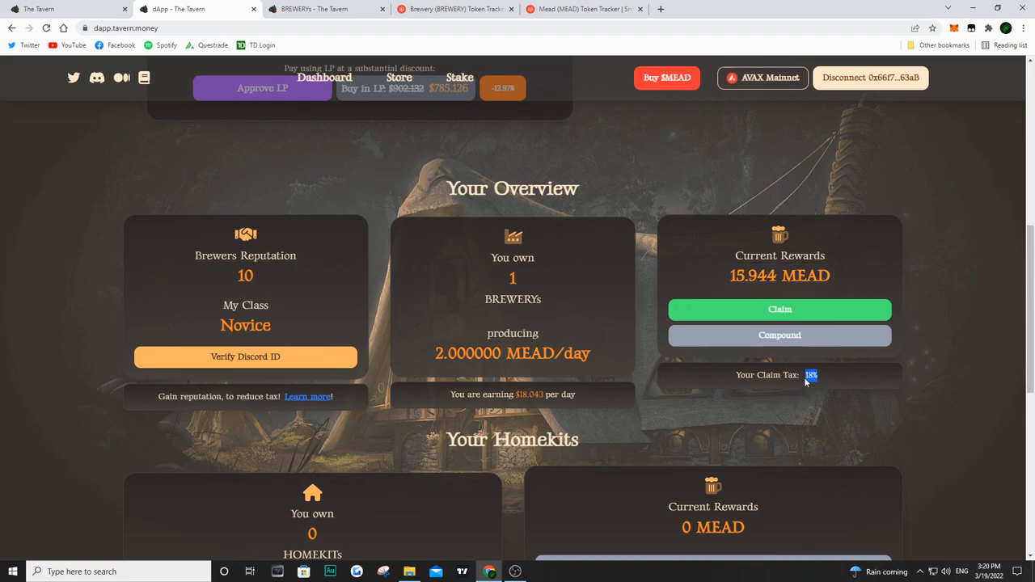
{"action": "left_click", "coordinate": [306, 396]}
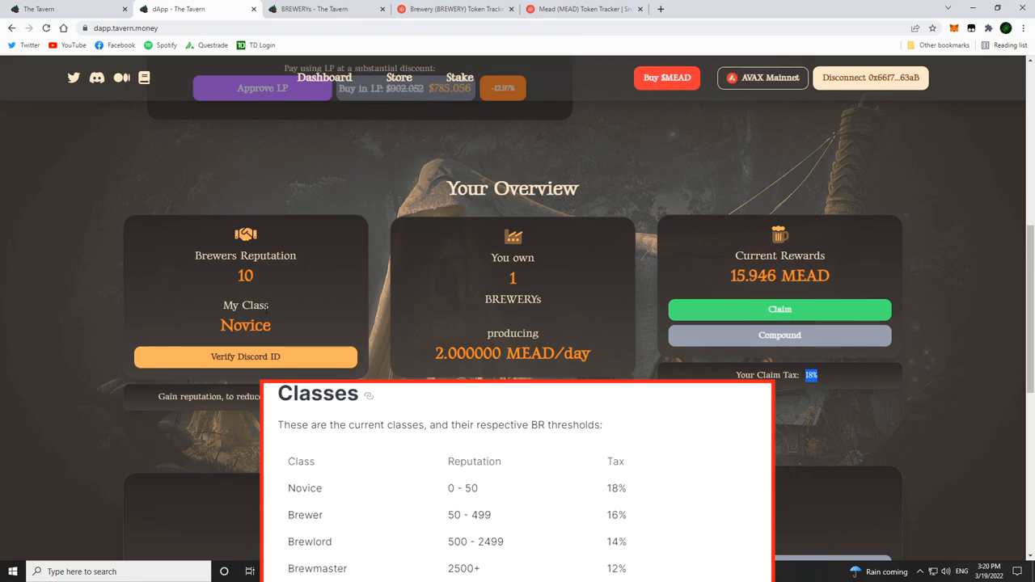
{"action": "scroll", "scroll_direction": "down", "scroll_amount": 3}
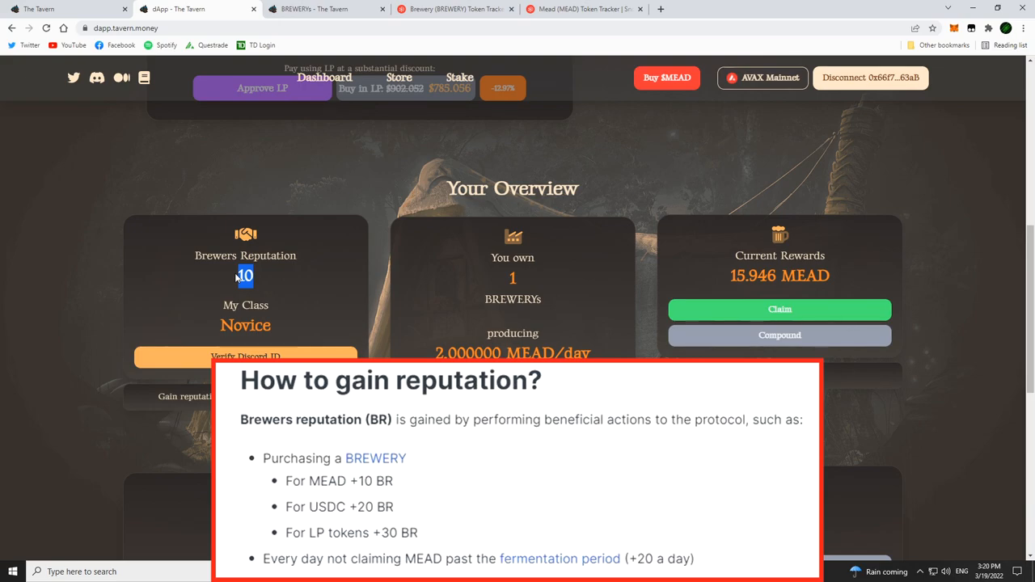
{"action": "left_click", "coordinate": [399, 77]}
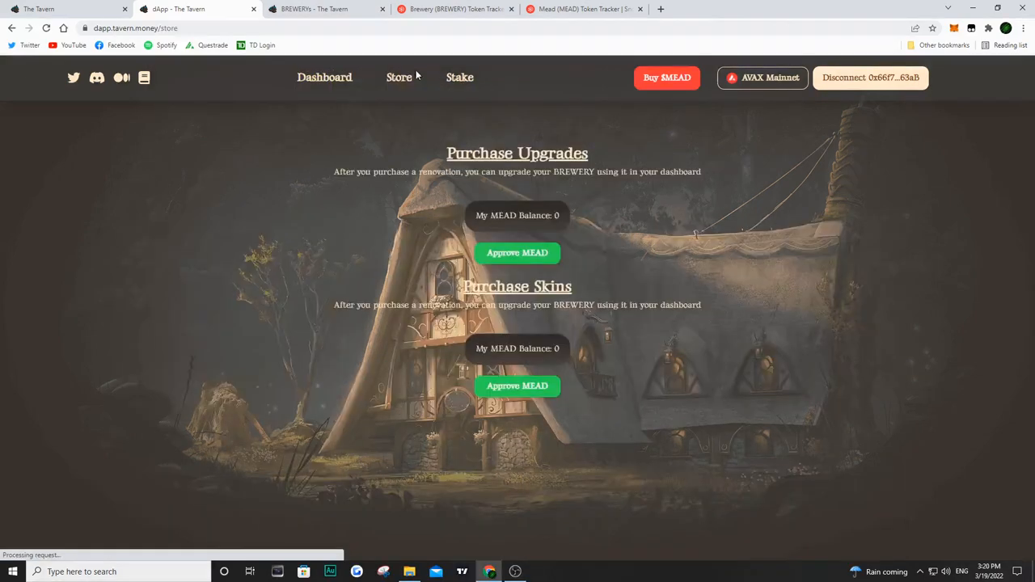
{"action": "left_click", "coordinate": [518, 252]}
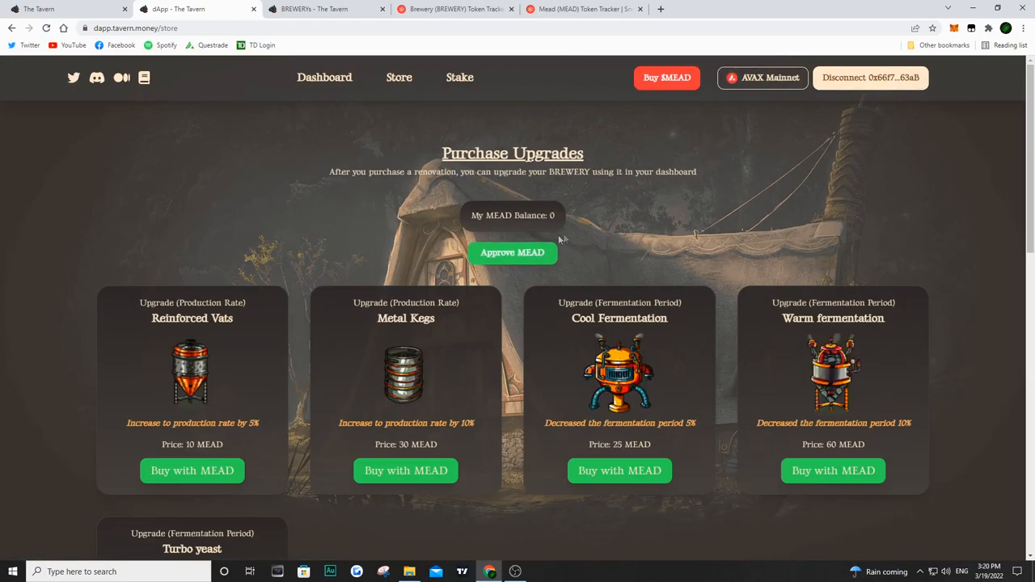
{"action": "scroll", "scroll_direction": "down", "scroll_amount": 3}
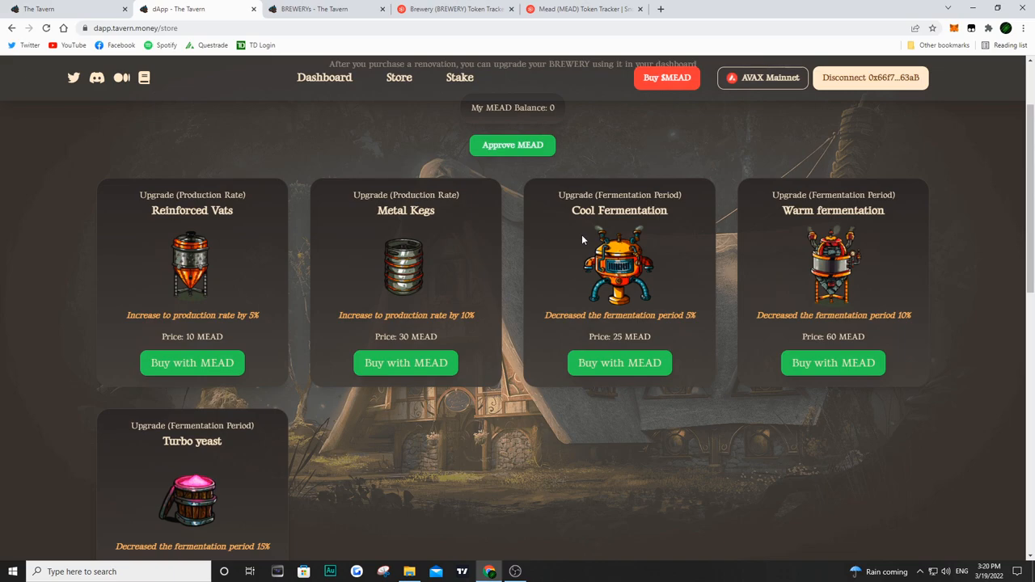
{"action": "scroll", "scroll_direction": "down", "scroll_amount": 3}
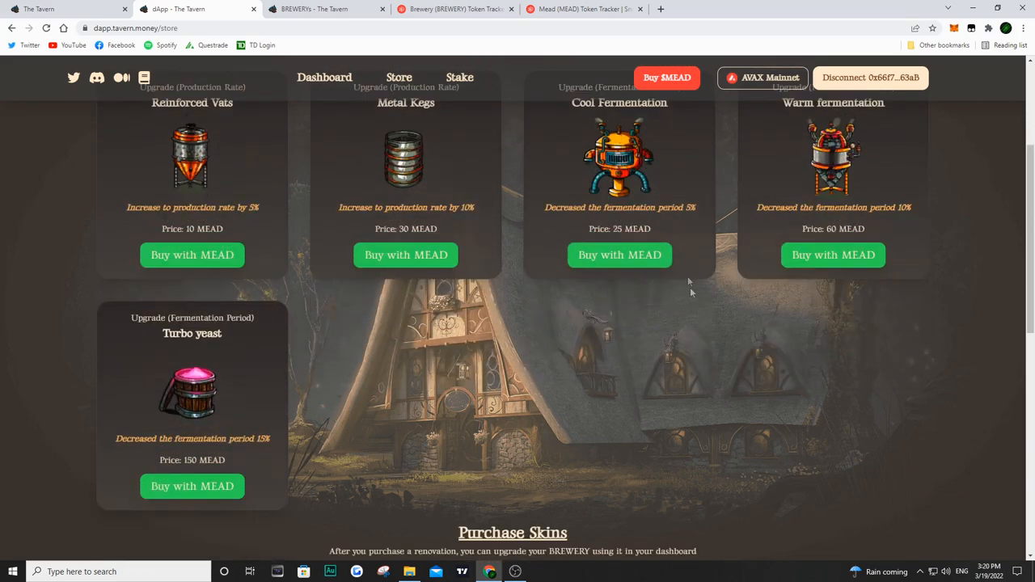
{"action": "mouse_move", "coordinate": [362, 114]}
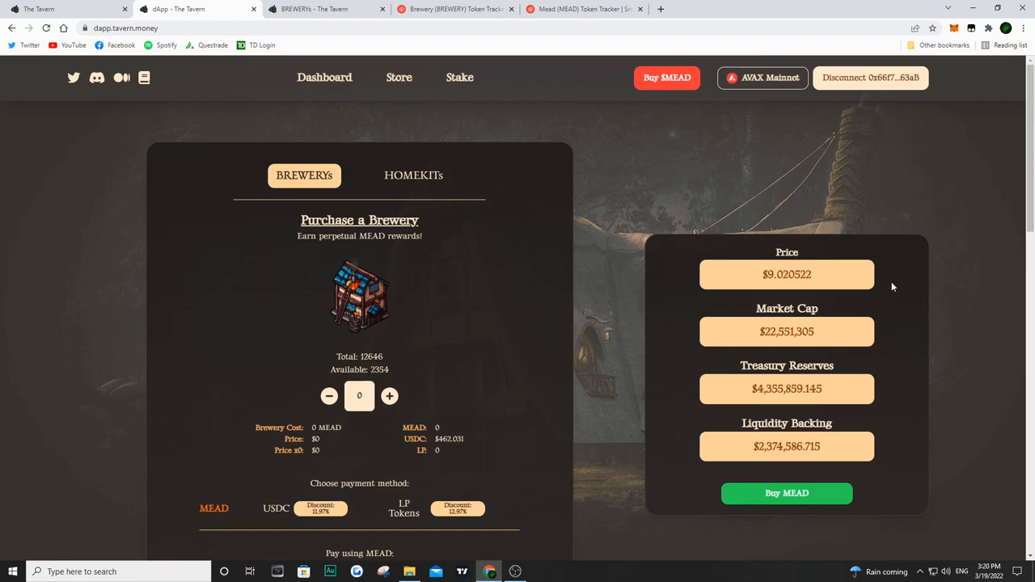
Scroll the dashboard to Your Homekits (0 owned), then view the Homekits docs
{"action": "left_click", "coordinate": [324, 77]}
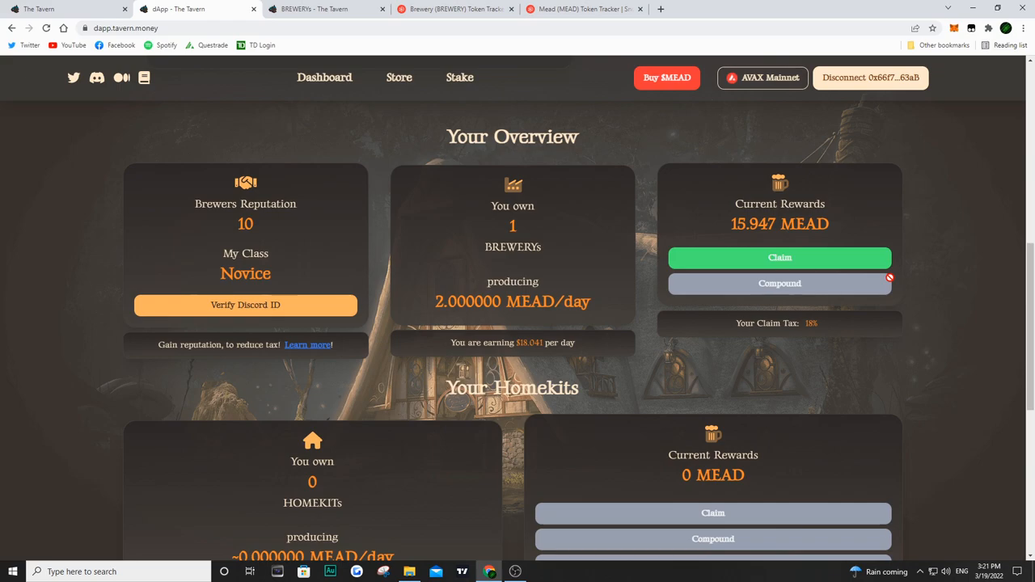
{"action": "mouse_move", "coordinate": [806, 337]}
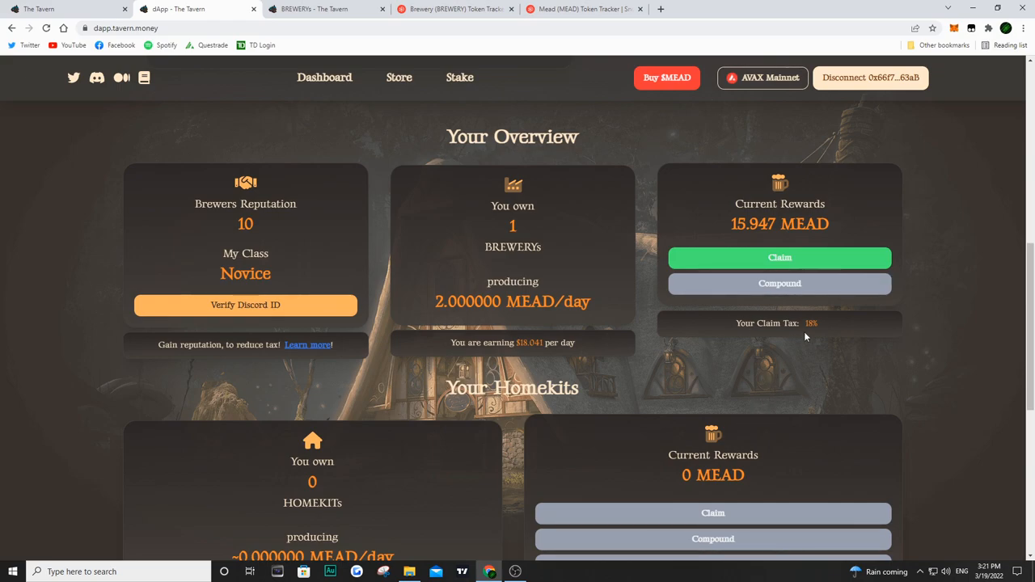
{"action": "mouse_move", "coordinate": [574, 201]}
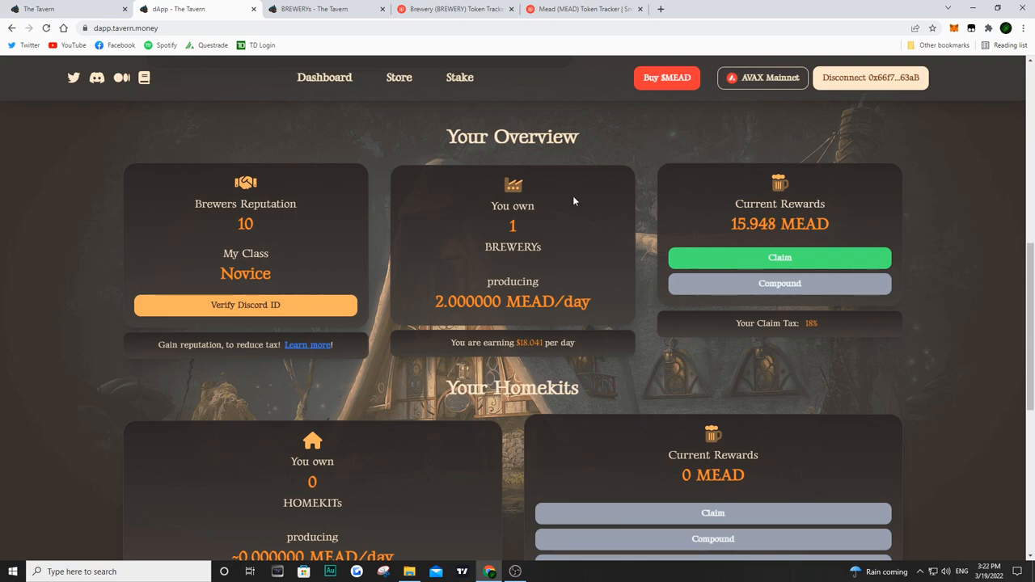
{"action": "scroll", "scroll_direction": "down", "scroll_amount": 3}
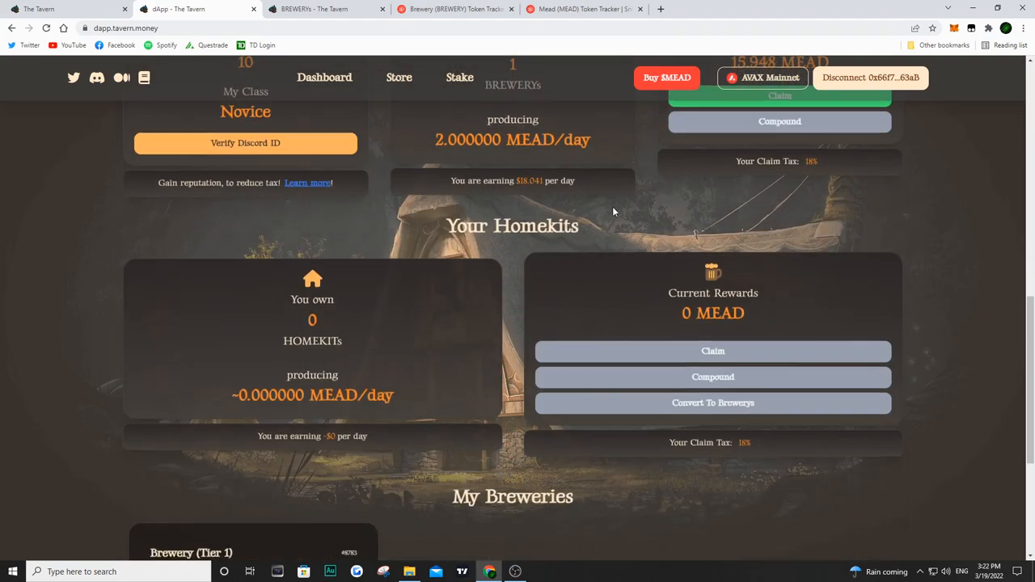
{"action": "scroll", "scroll_direction": "down", "scroll_amount": 3}
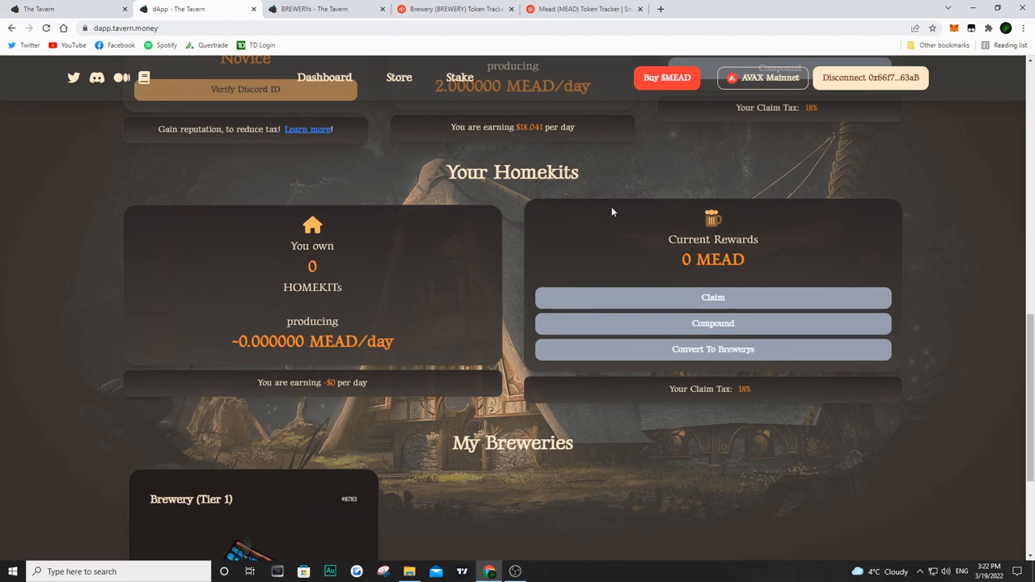
{"action": "mouse_move", "coordinate": [407, 237]}
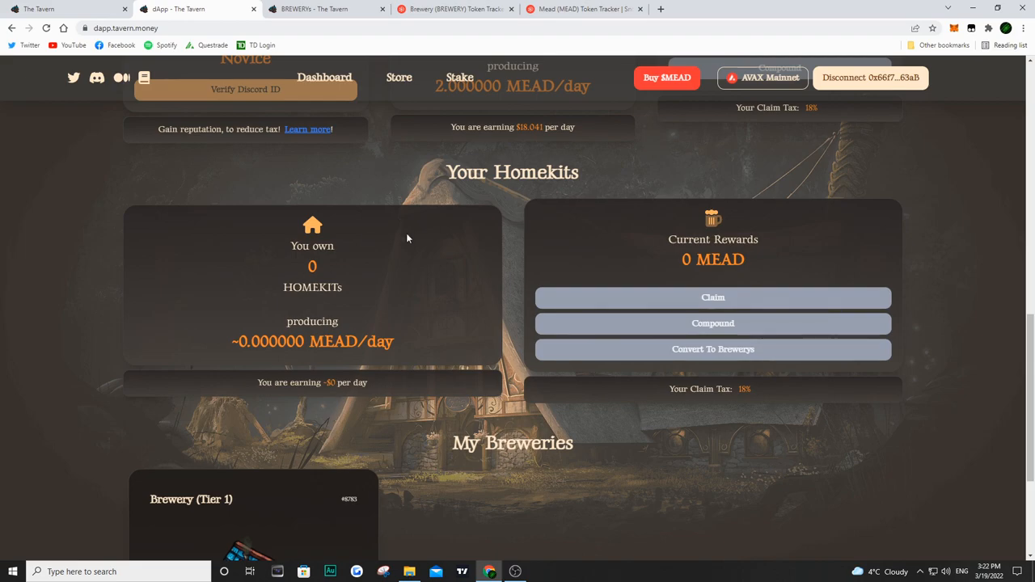
{"action": "left_click", "coordinate": [323, 9]}
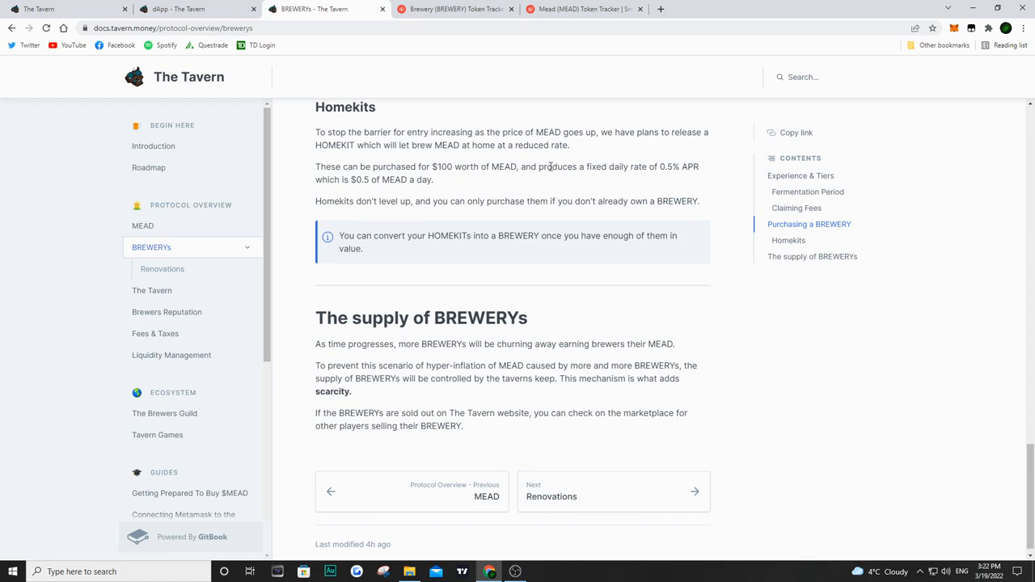
Highlight the homekit's fixed 0.5% daily rate ($0.5 of MEAD a day), then return to the dApp
{"action": "left_click_drag", "start_coordinate": [547, 166], "coordinate": [661, 166]}
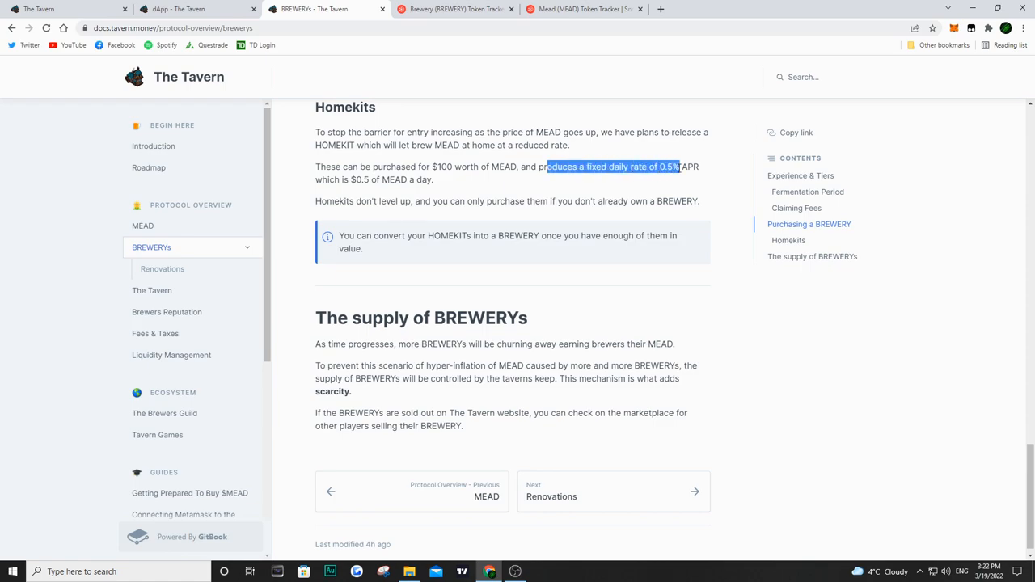
{"action": "left_click_drag", "start_coordinate": [682, 167], "coordinate": [397, 179]}
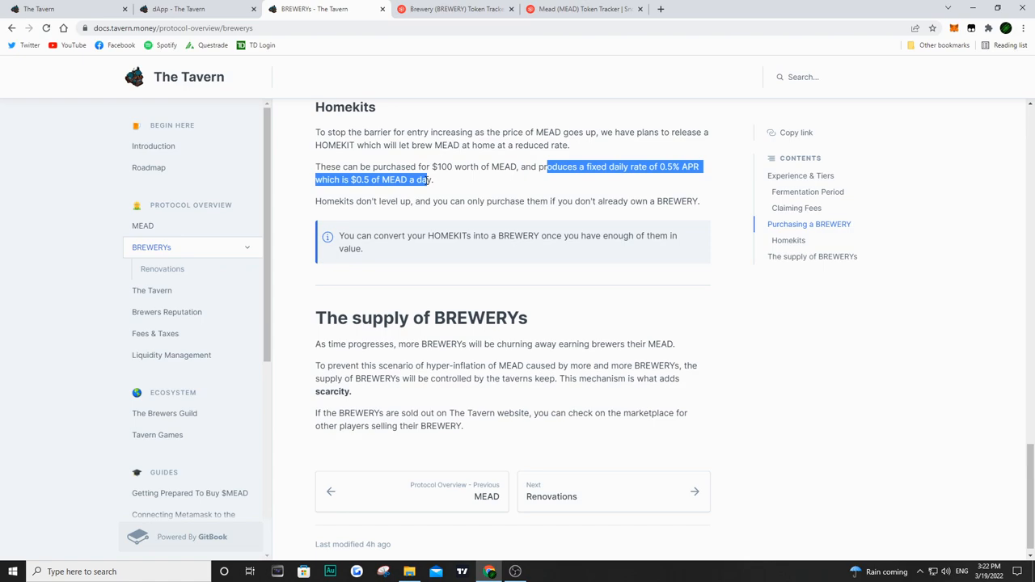
{"action": "left_click", "coordinate": [194, 8]}
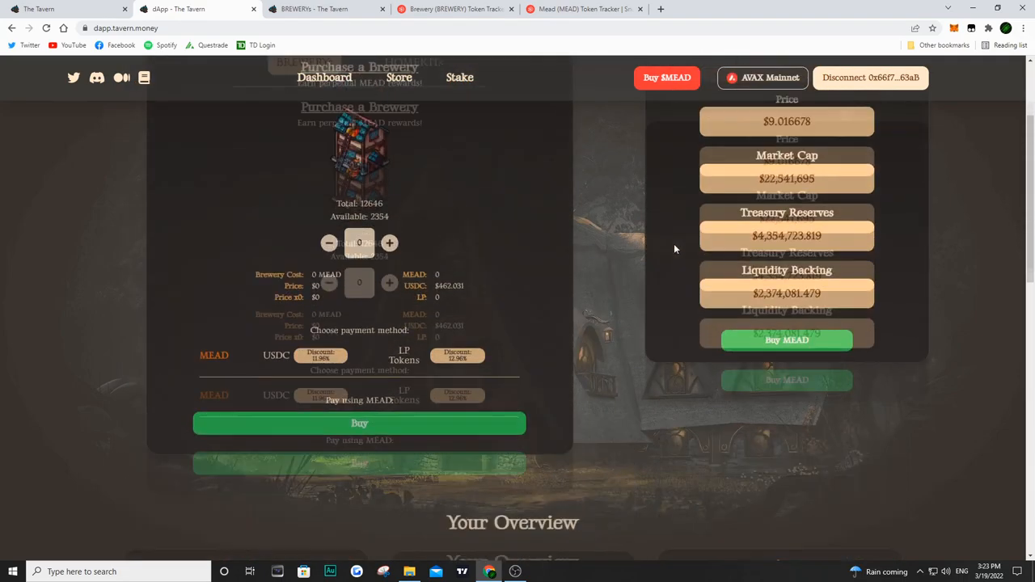
Switch the purchase panel to HOMEKITs, paying about 11.09 MEAD ($100) for one
{"action": "left_click", "coordinate": [413, 121]}
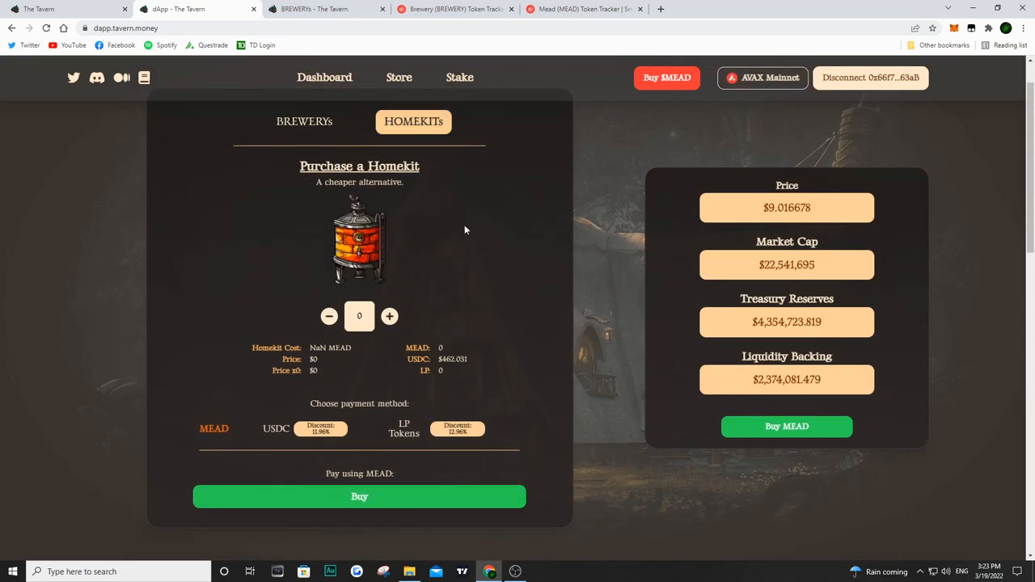
{"action": "mouse_move", "coordinate": [323, 159]}
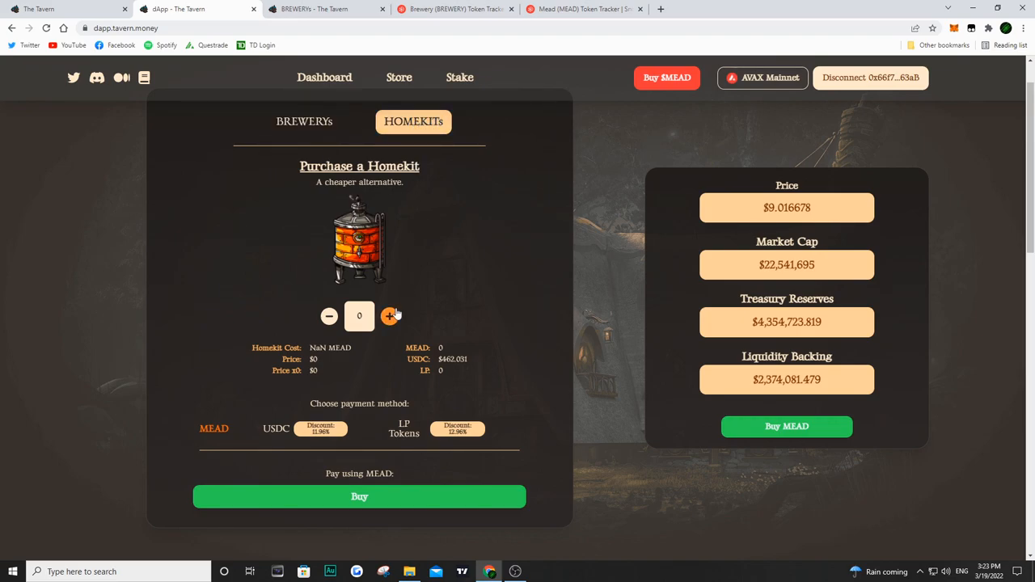
{"action": "left_click", "coordinate": [389, 316]}
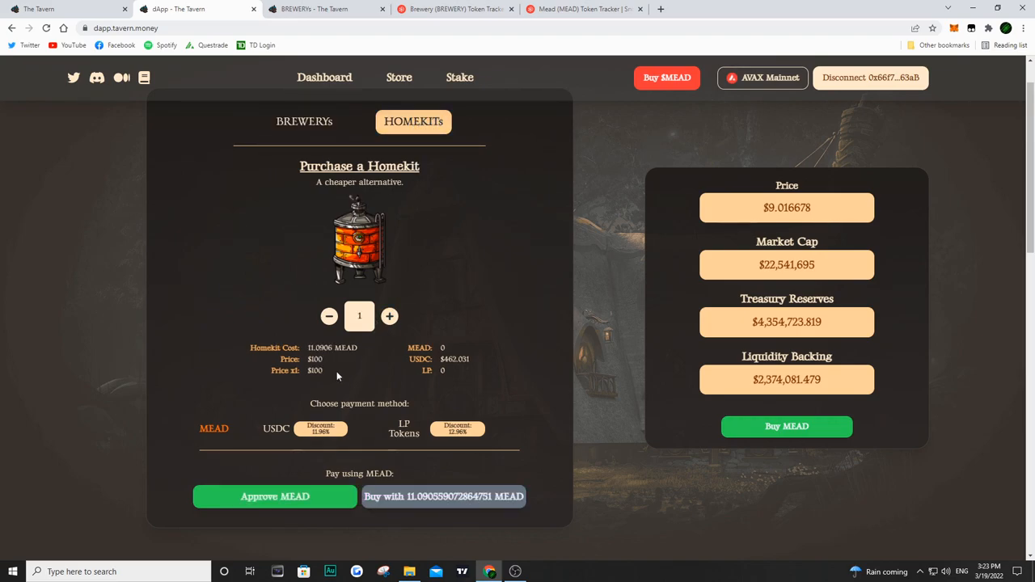
{"action": "mouse_move", "coordinate": [406, 356]}
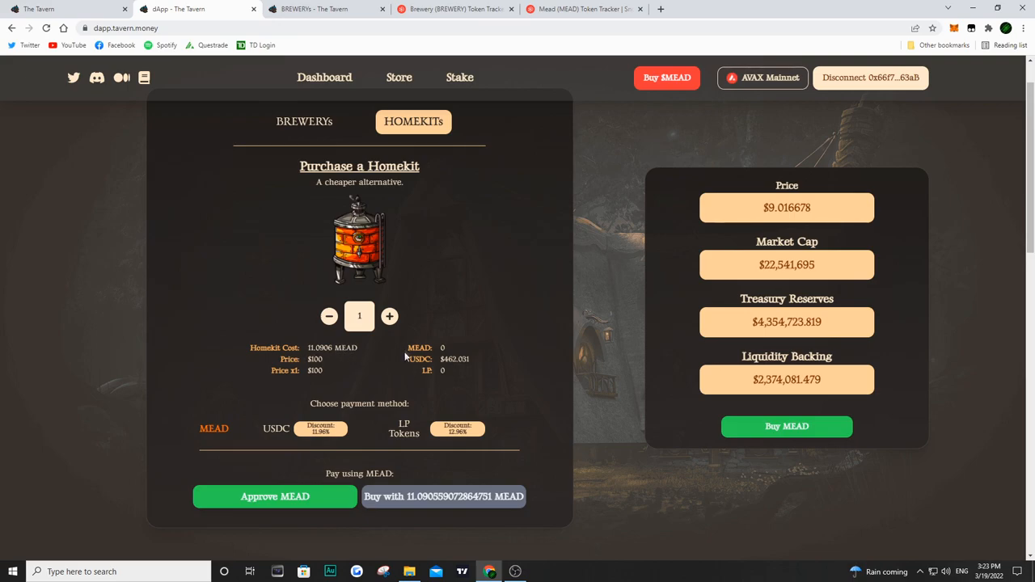
{"action": "mouse_move", "coordinate": [321, 366]}
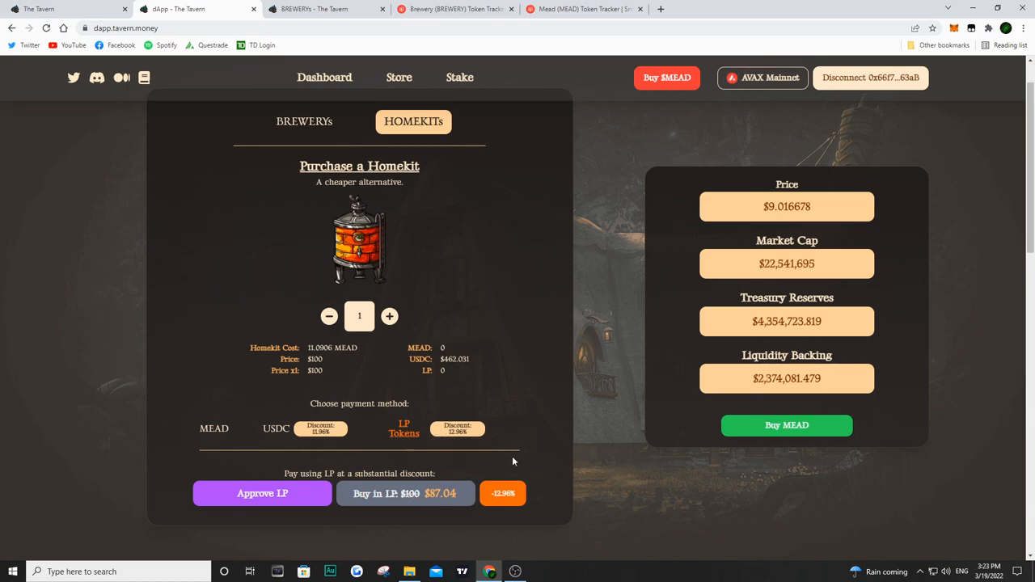
{"action": "mouse_move", "coordinate": [510, 451]}
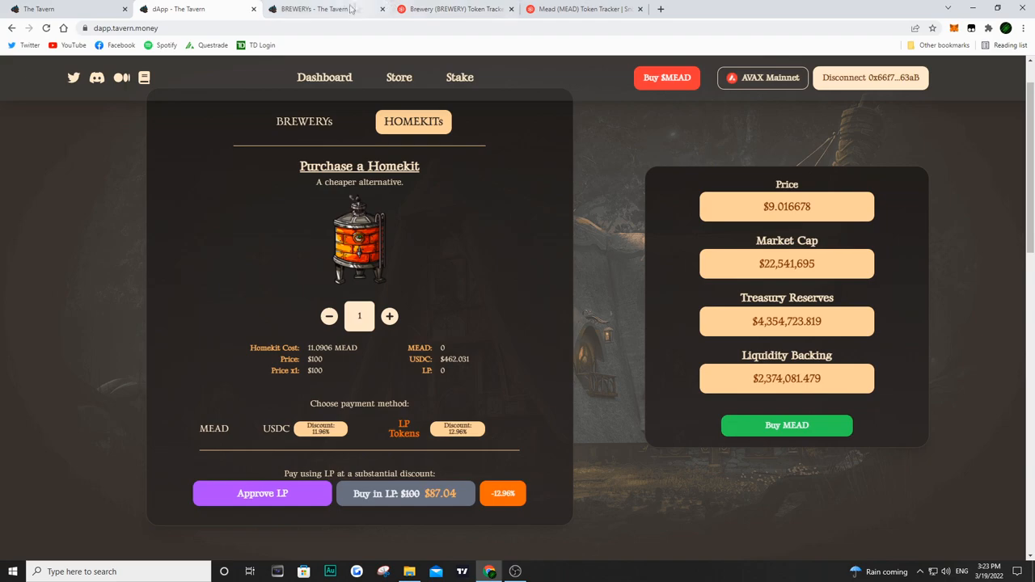
Highlight the note on converting HOMEKITs into a BREWERY, then return to the dApp
{"action": "left_click", "coordinate": [324, 9]}
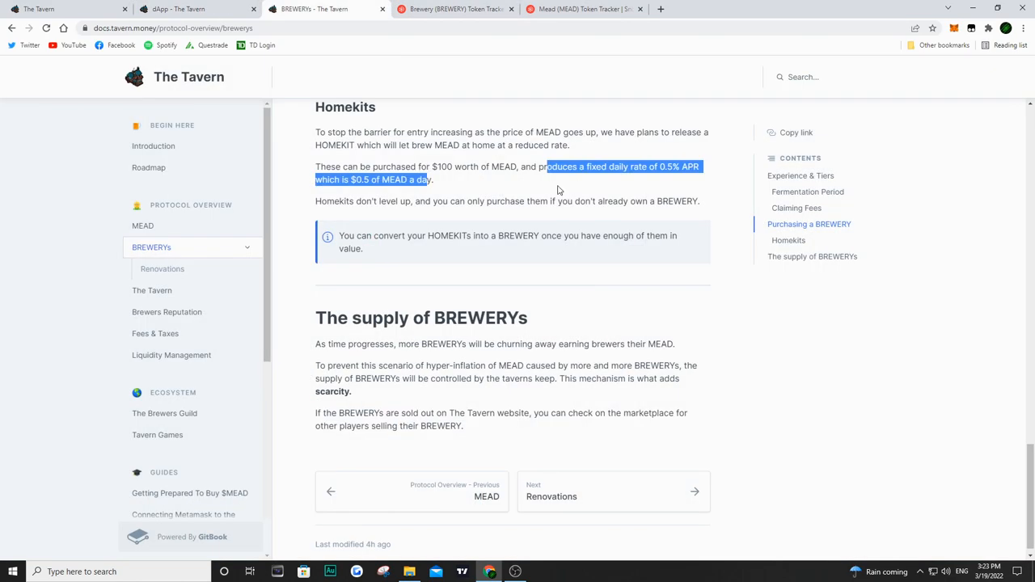
{"action": "mouse_move", "coordinate": [382, 235]}
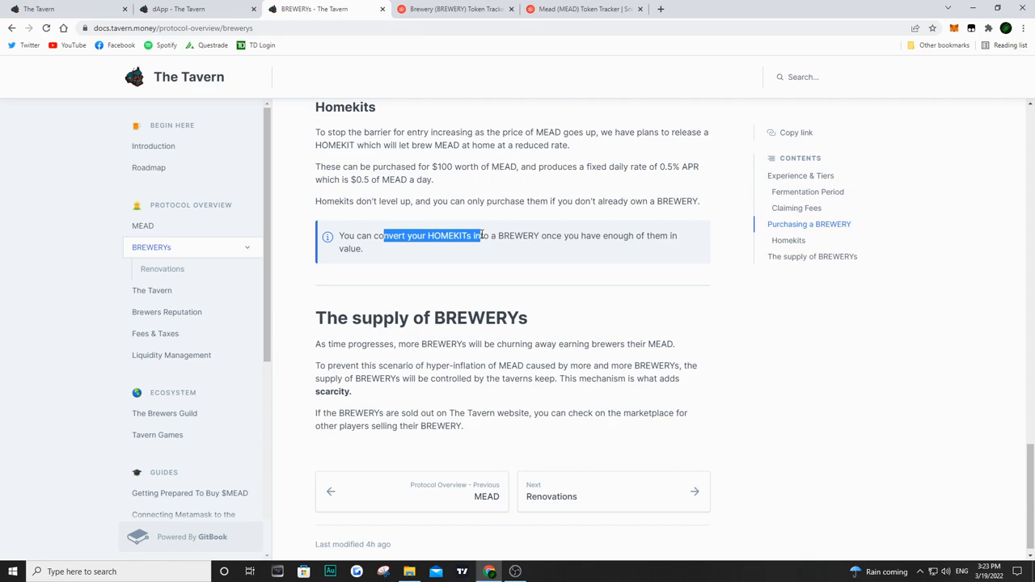
{"action": "left_click_drag", "start_coordinate": [480, 236], "coordinate": [510, 235]}
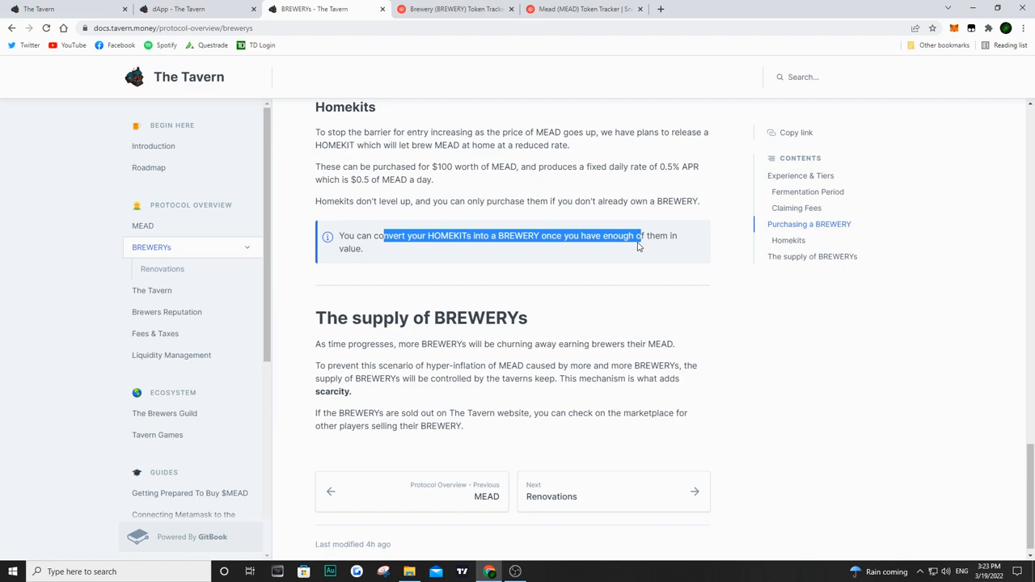
{"action": "left_click", "coordinate": [194, 9]}
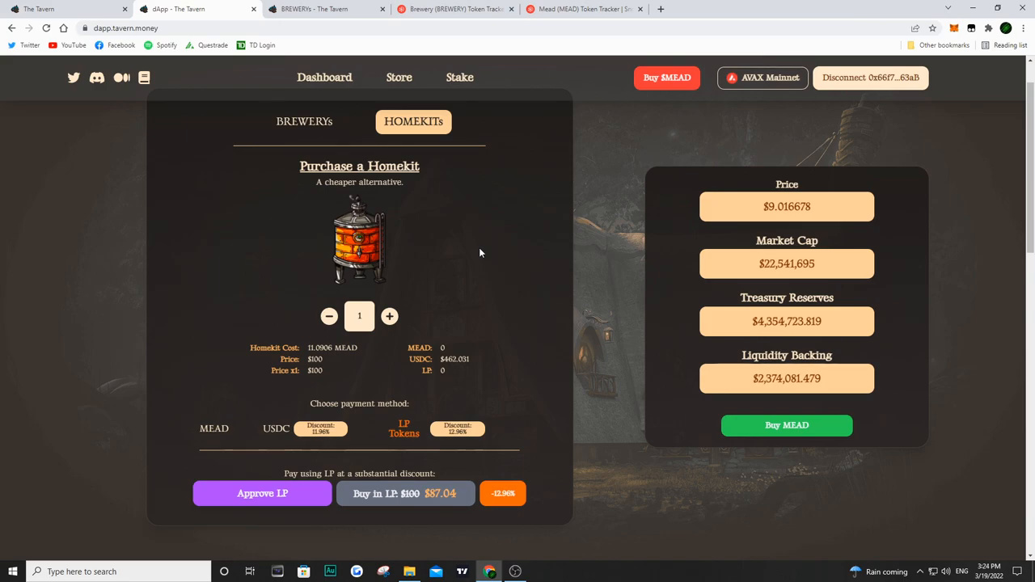
{"action": "mouse_move", "coordinate": [316, 359]}
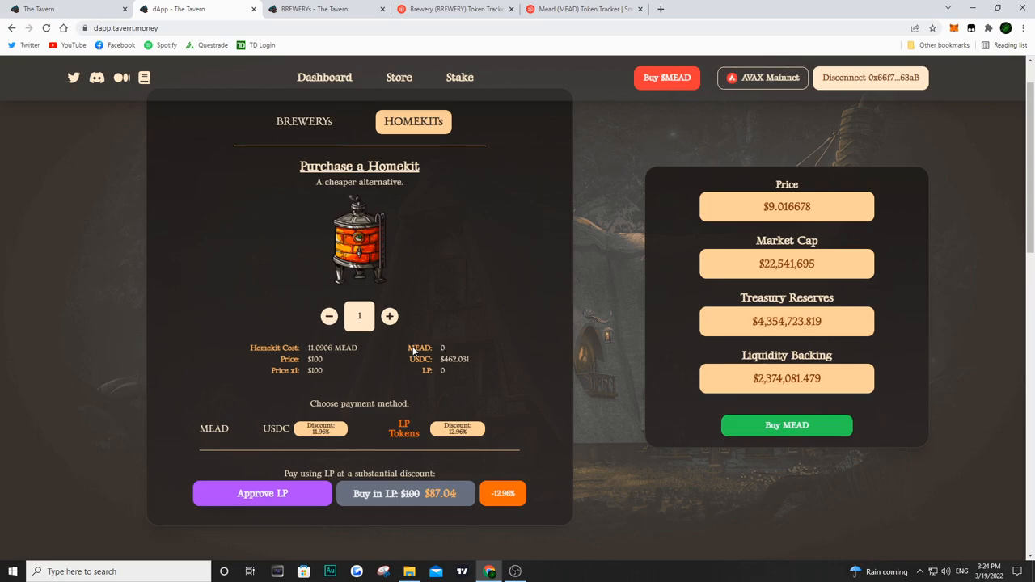
{"action": "left_click", "coordinate": [459, 77]}
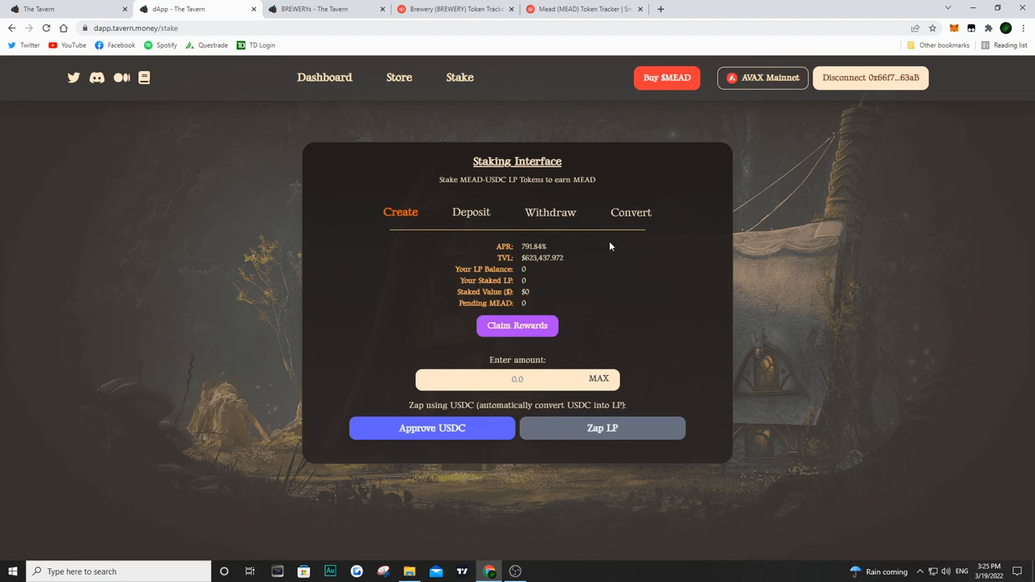
{"action": "mouse_move", "coordinate": [522, 184]}
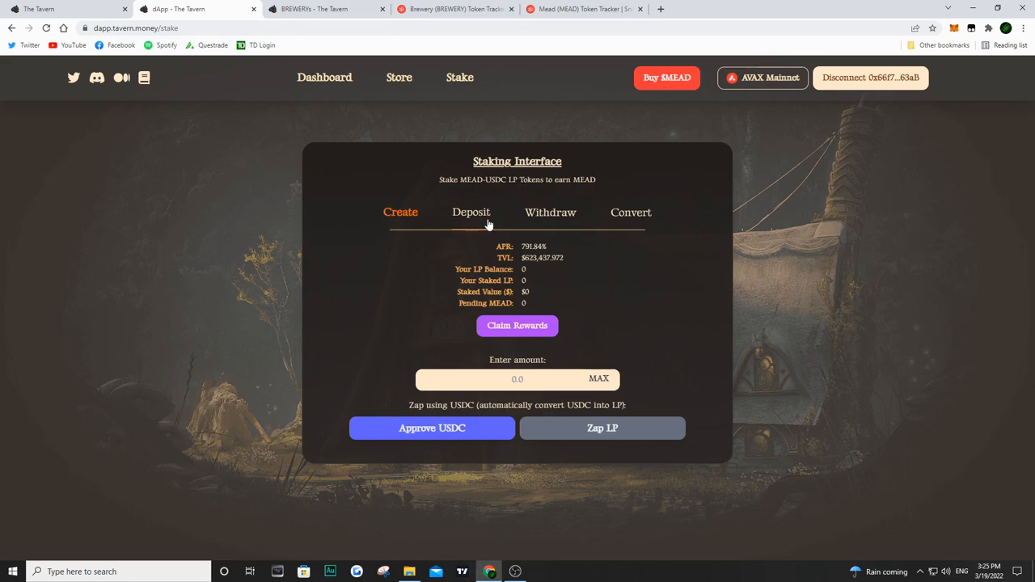
{"action": "mouse_move", "coordinate": [532, 251]}
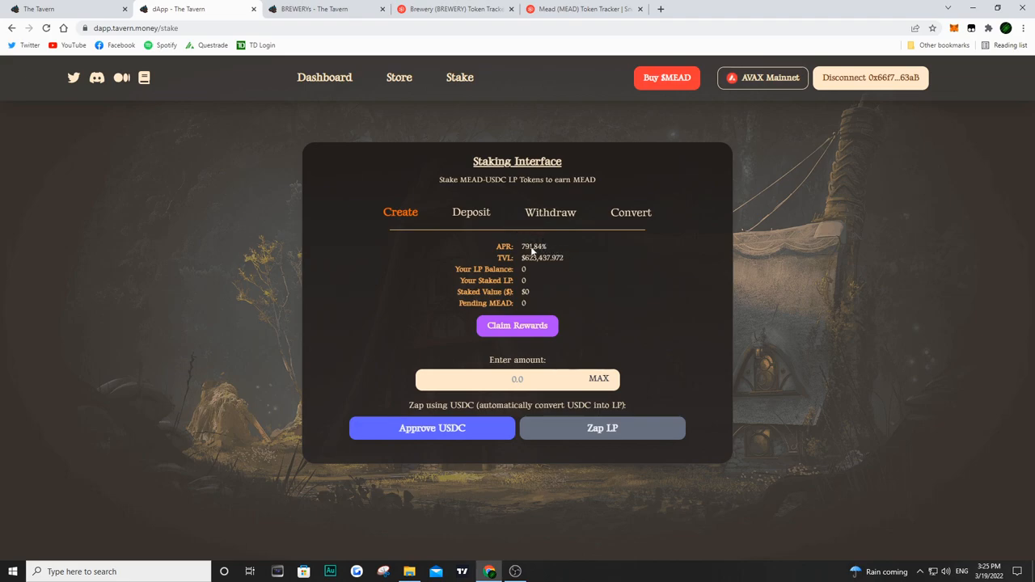
{"action": "mouse_move", "coordinate": [540, 271]}
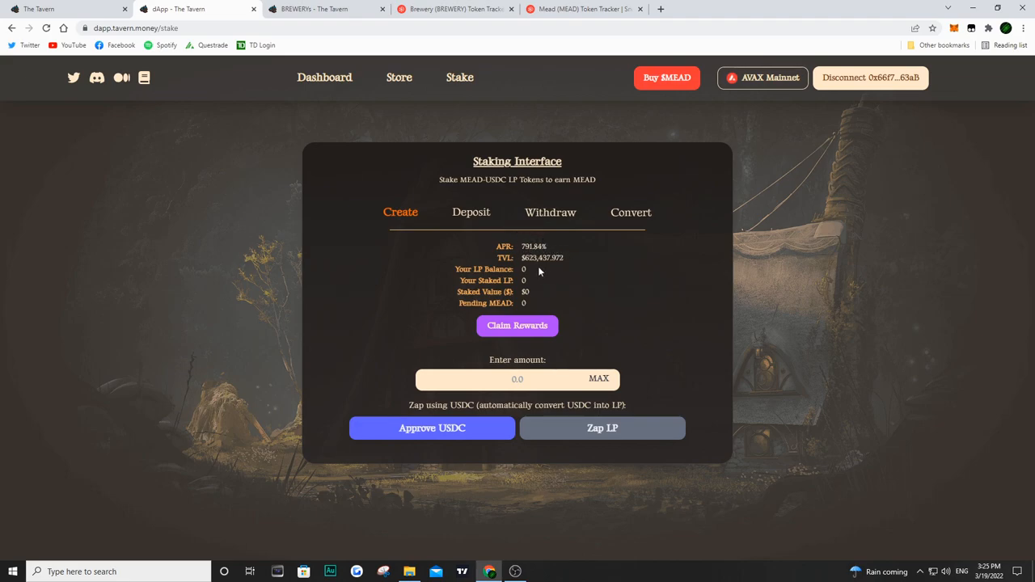
{"action": "mouse_move", "coordinate": [563, 268]}
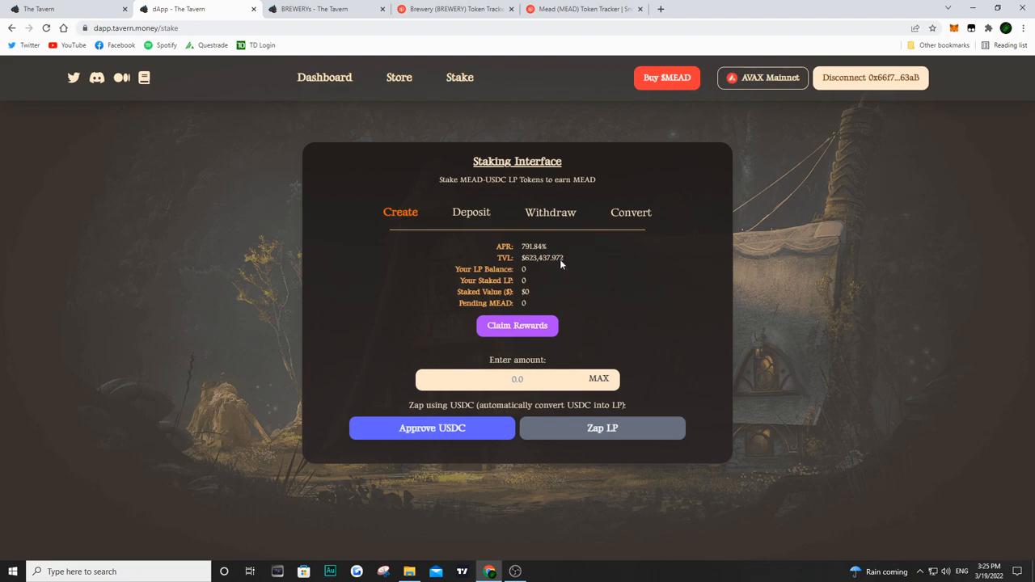
{"action": "mouse_move", "coordinate": [534, 259]}
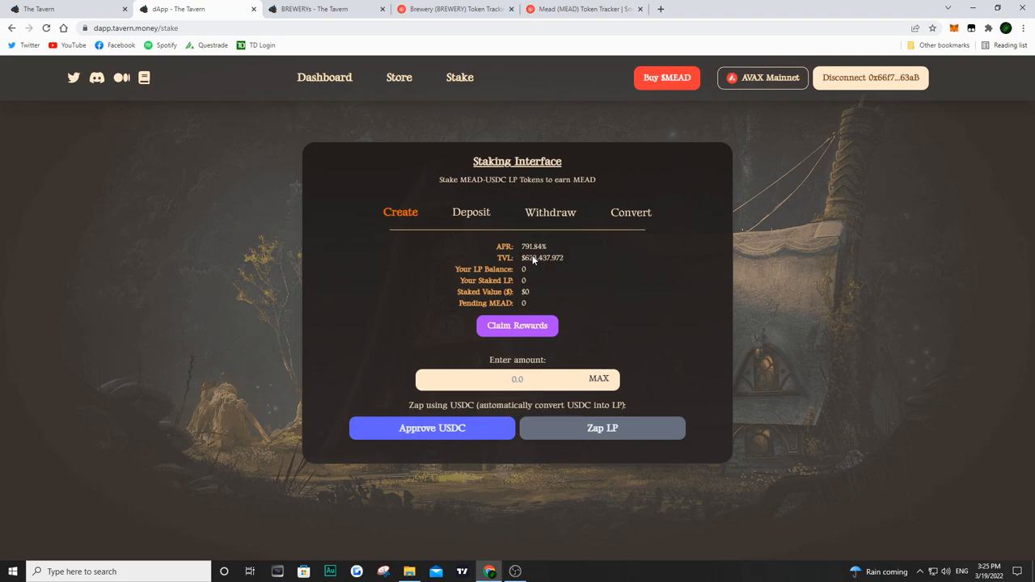
Show the staking Convert tab with its 10% discount and $714.713 LP Brewery price
{"action": "left_click", "coordinate": [631, 212]}
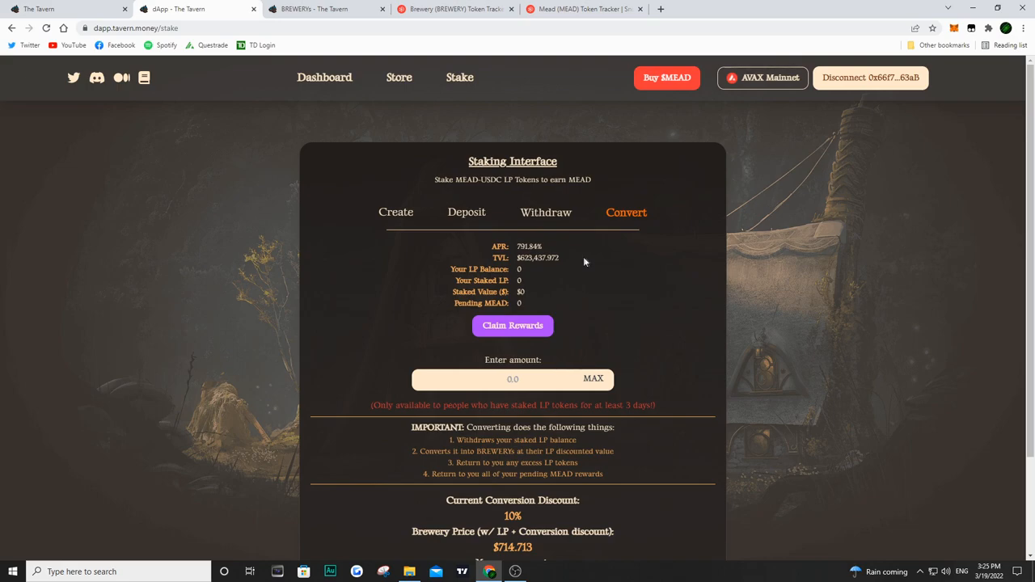
Scroll the conversion section, then view BREWERY's Snowtrace tracker: 12,646 supply, 3,199 holders
{"action": "scroll", "scroll_direction": "down", "scroll_amount": 3}
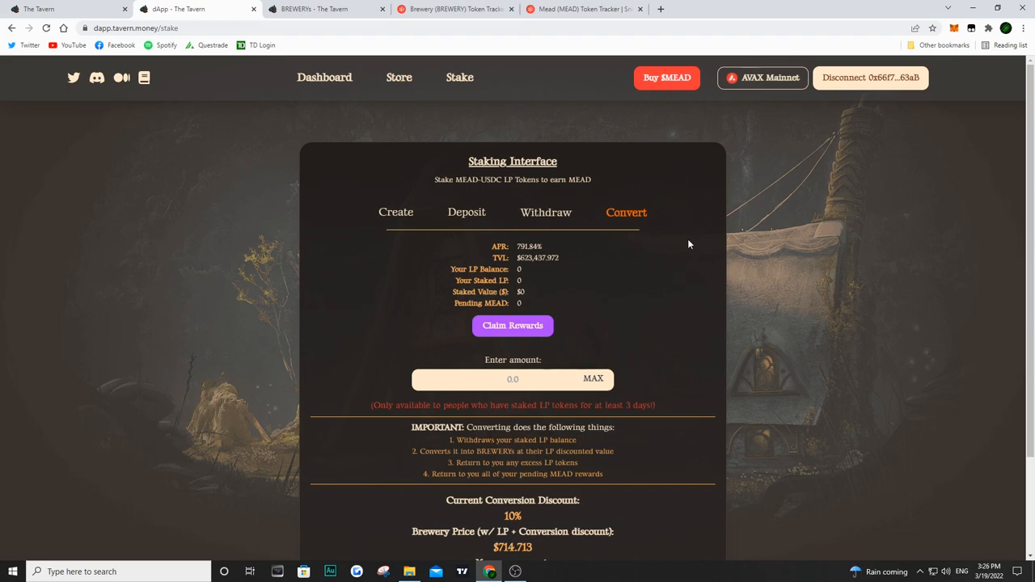
{"action": "left_click", "coordinate": [453, 9]}
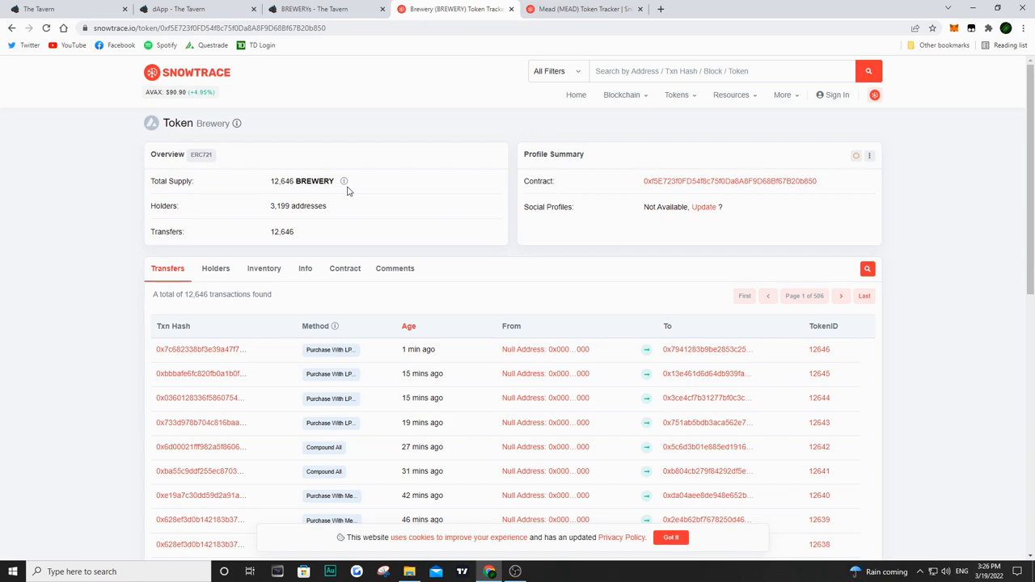
{"action": "mouse_move", "coordinate": [282, 180]}
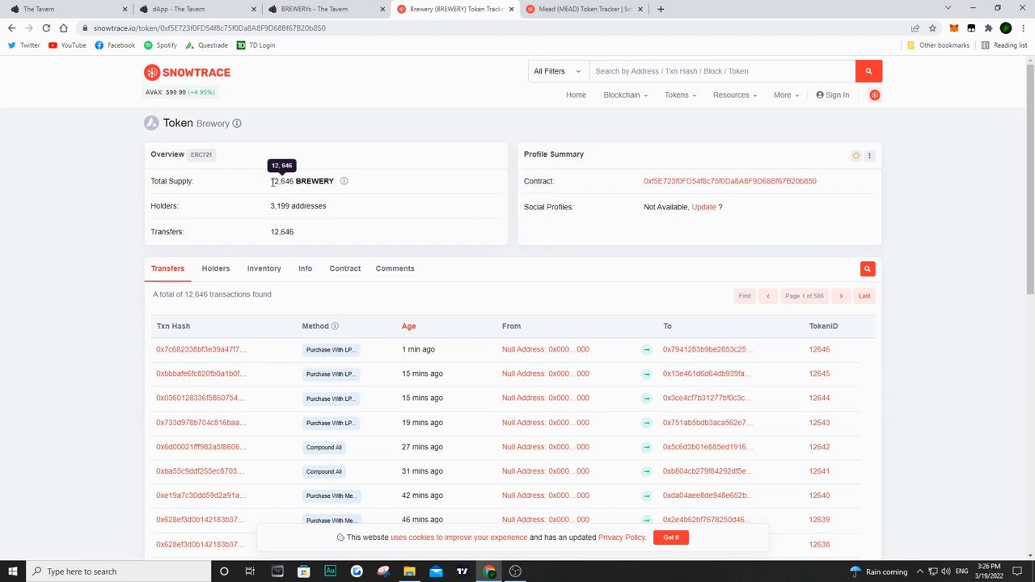
Highlight BREWERY's 12,646 total supply and 3,199 holders, then move to the MEAD tracker
{"action": "double_click", "coordinate": [282, 180]}
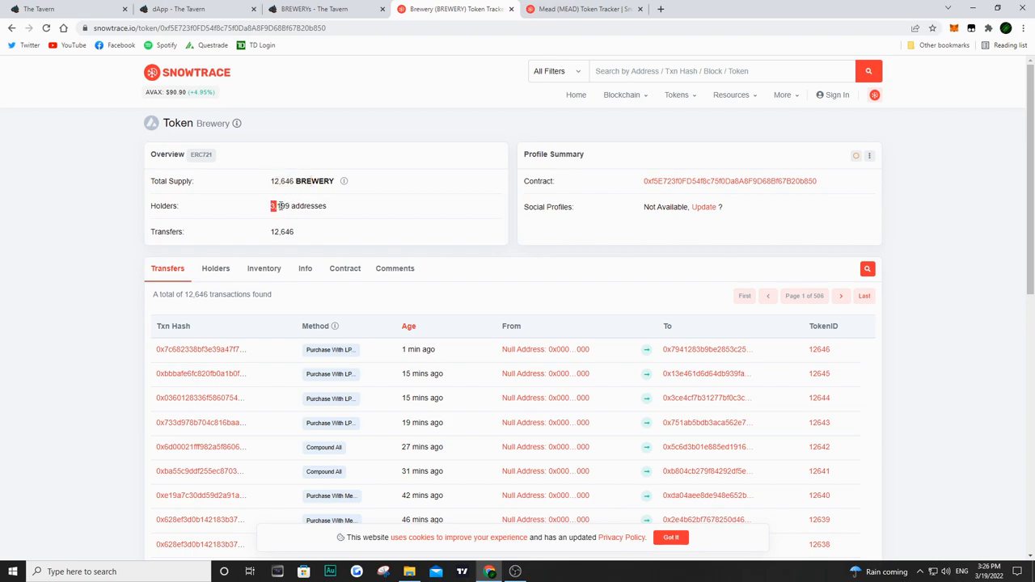
{"action": "double_click", "coordinate": [298, 206]}
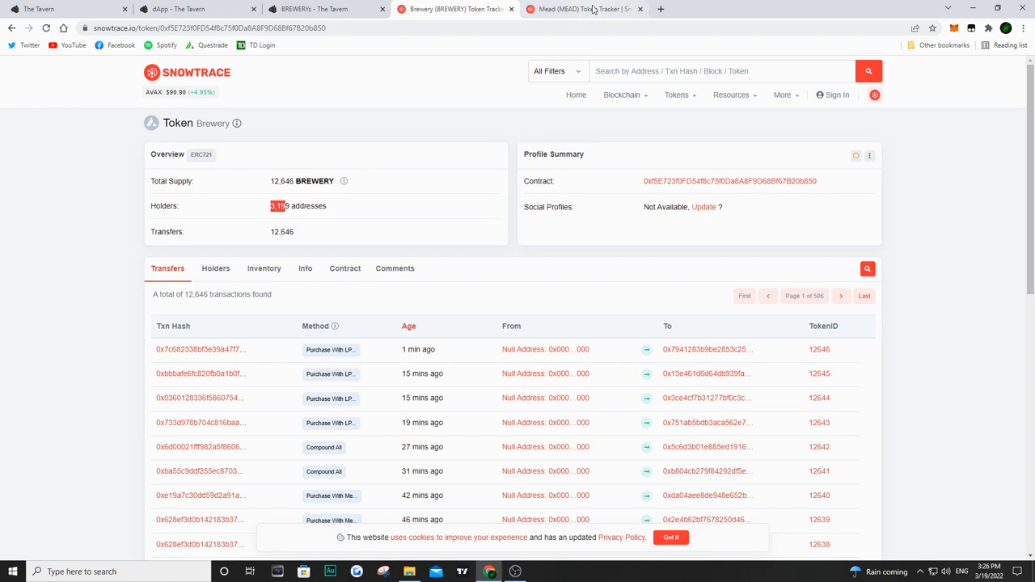
{"action": "left_click", "coordinate": [583, 9]}
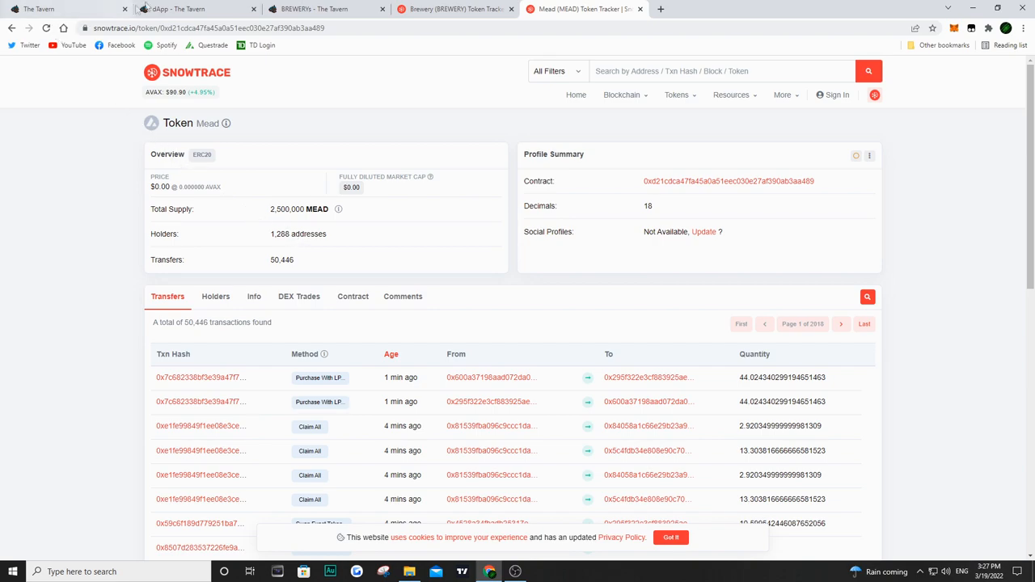
Review MEAD's 2,500,000 supply and 1,288 holders, then return to the dApp tab
{"action": "left_click", "coordinate": [199, 9]}
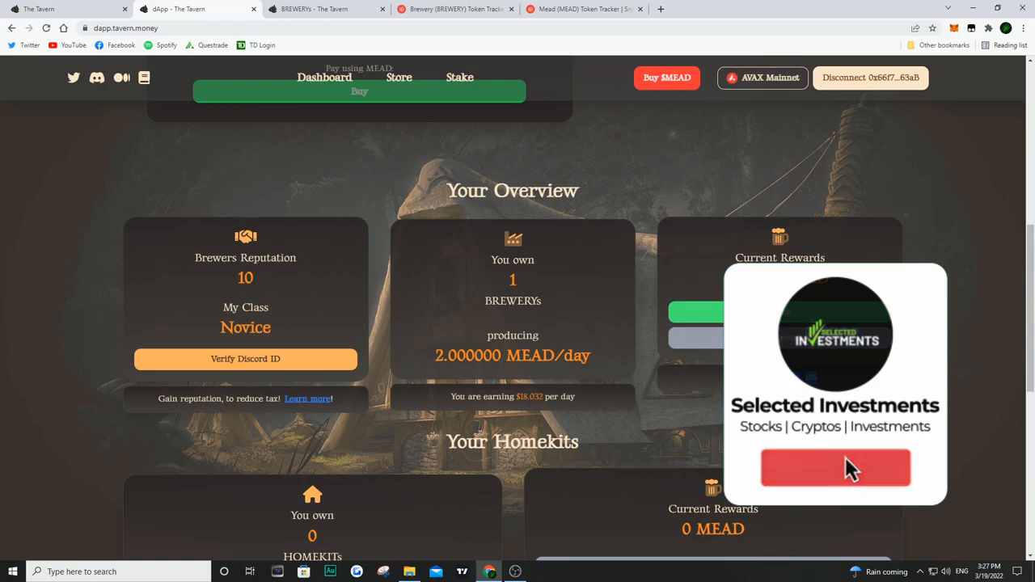
Select the dashboard overview showing 1 BREWERY producing 2 MEAD/day and $18.032 daily
{"action": "left_click", "coordinate": [836, 468]}
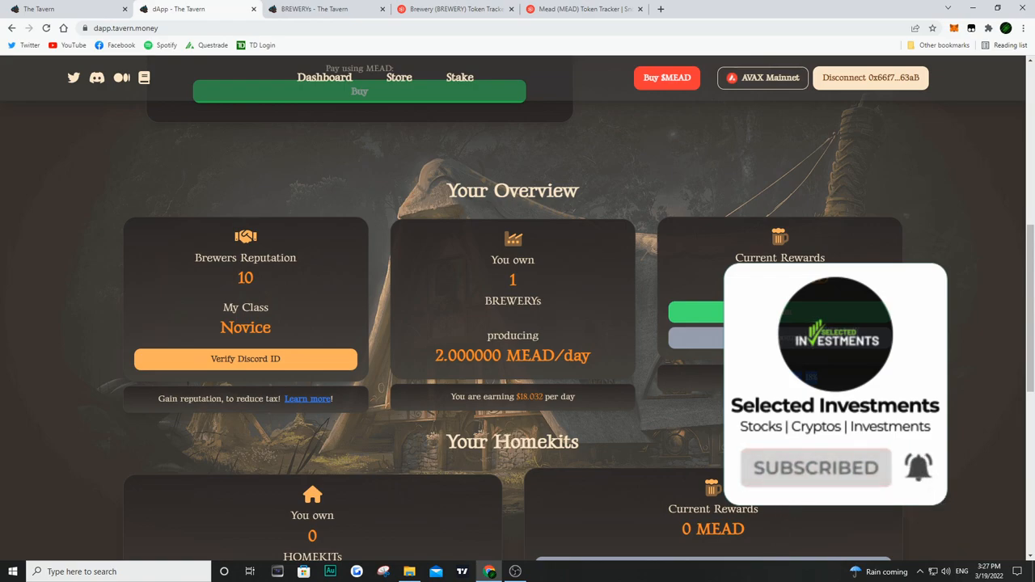